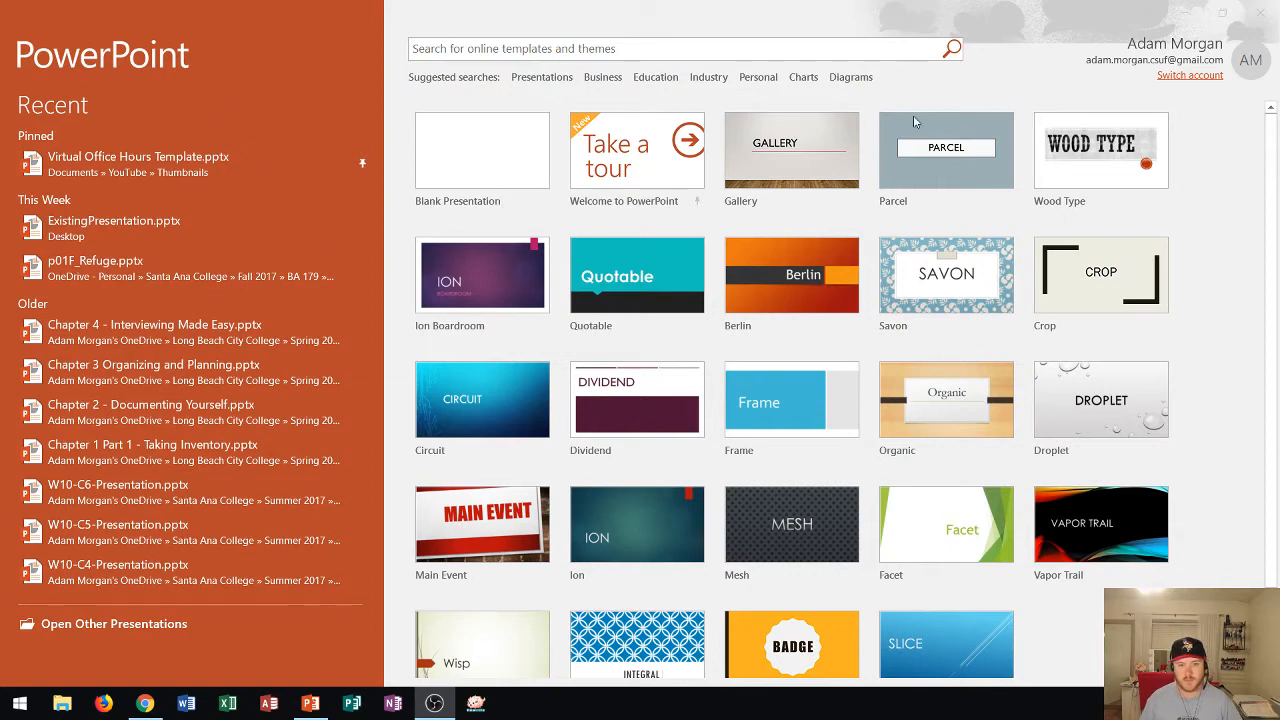
mouse_move(1060, 200)
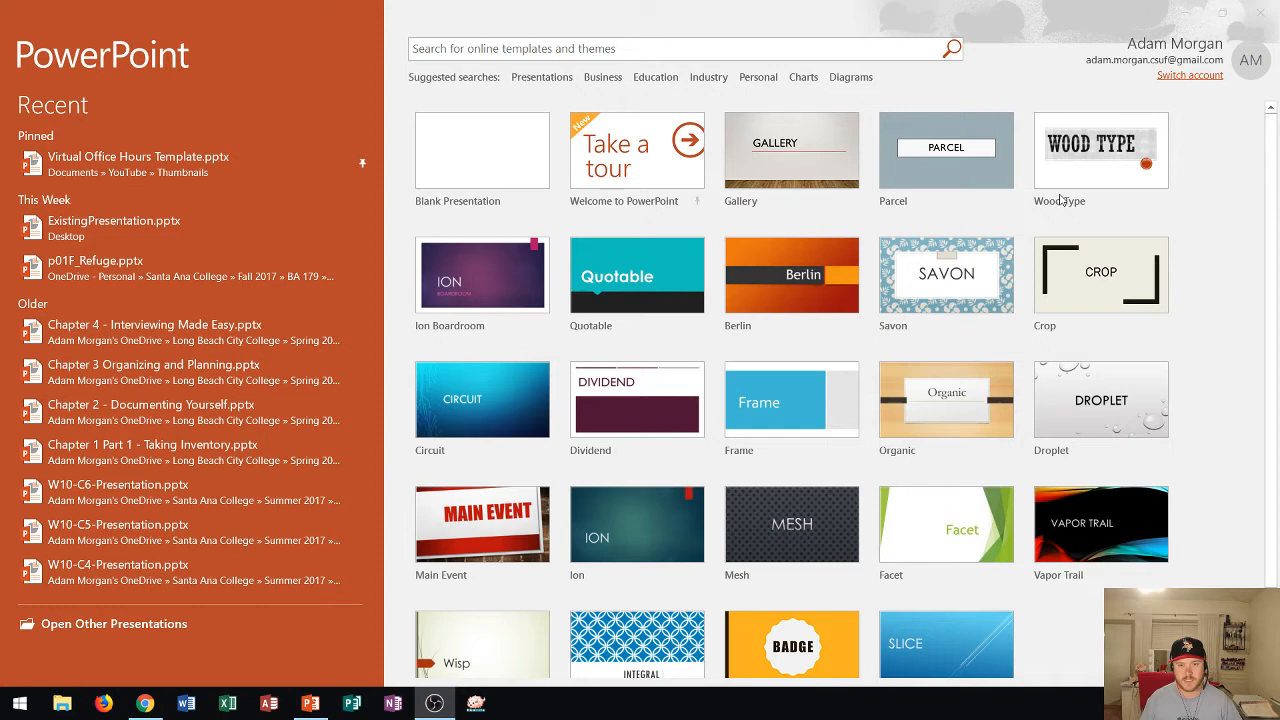
mouse_move(856, 500)
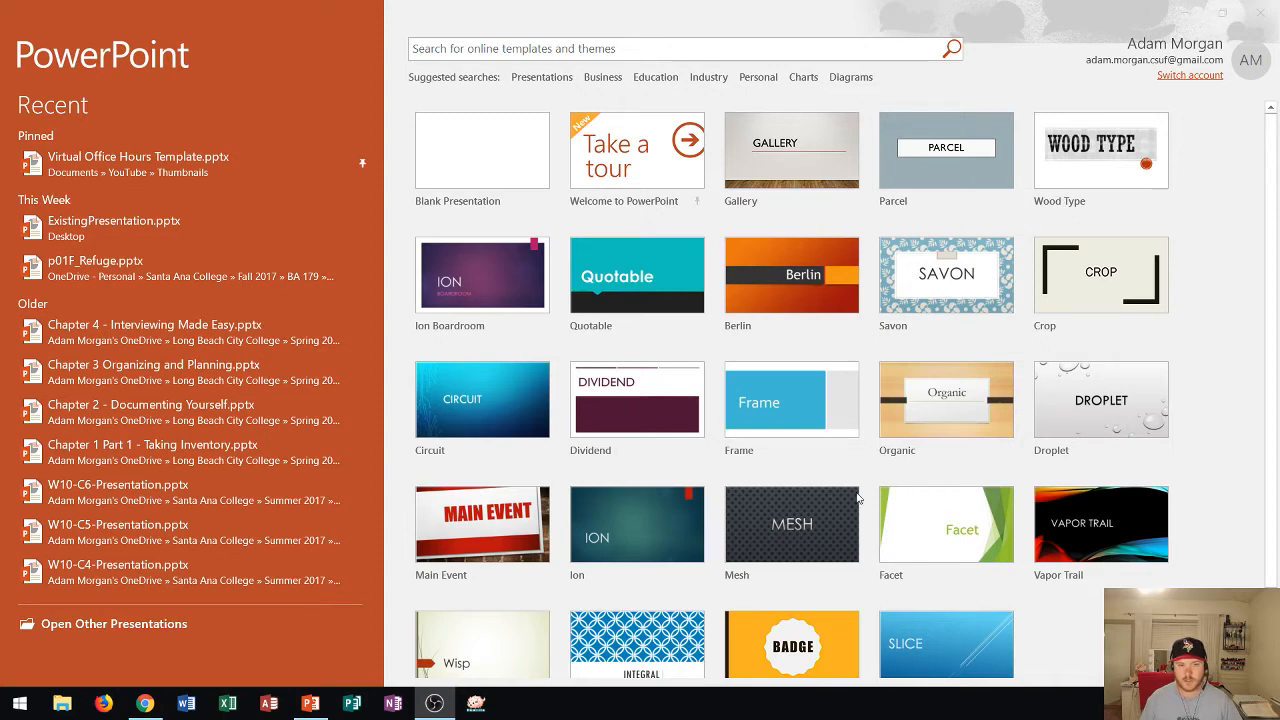
mouse_move(1224, 294)
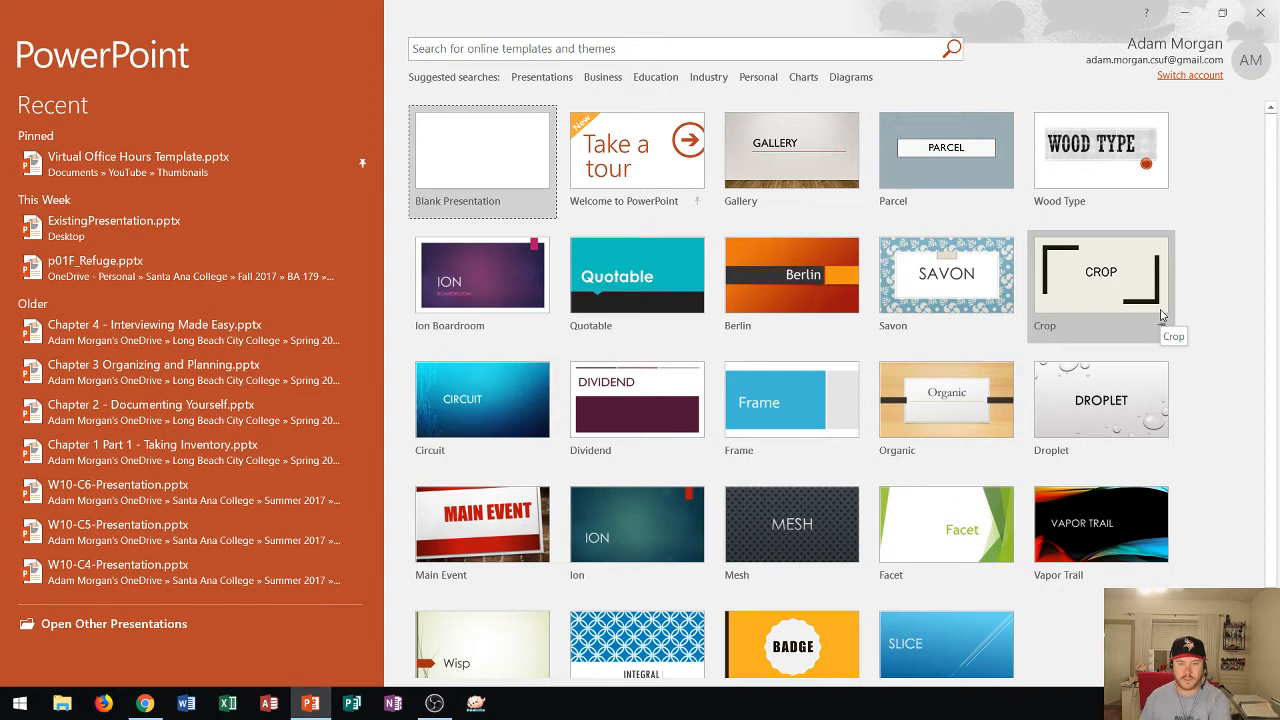
mouse_move(1064, 312)
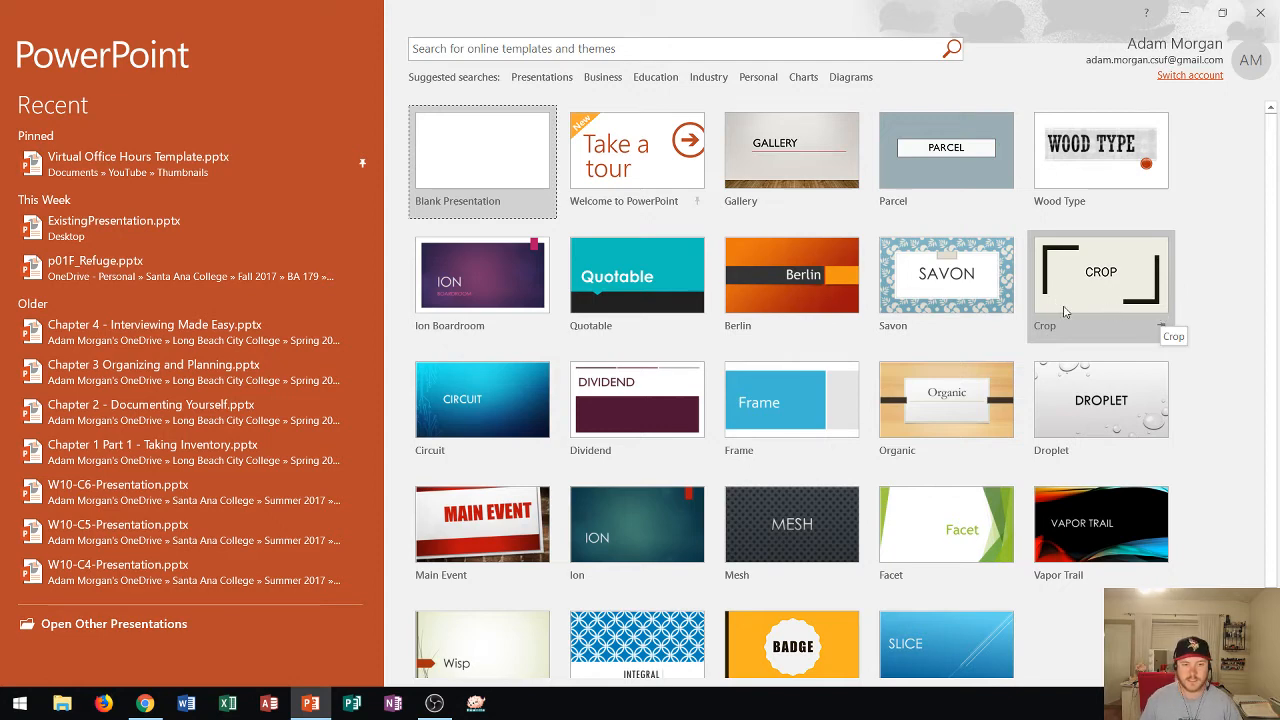
mouse_move(808, 298)
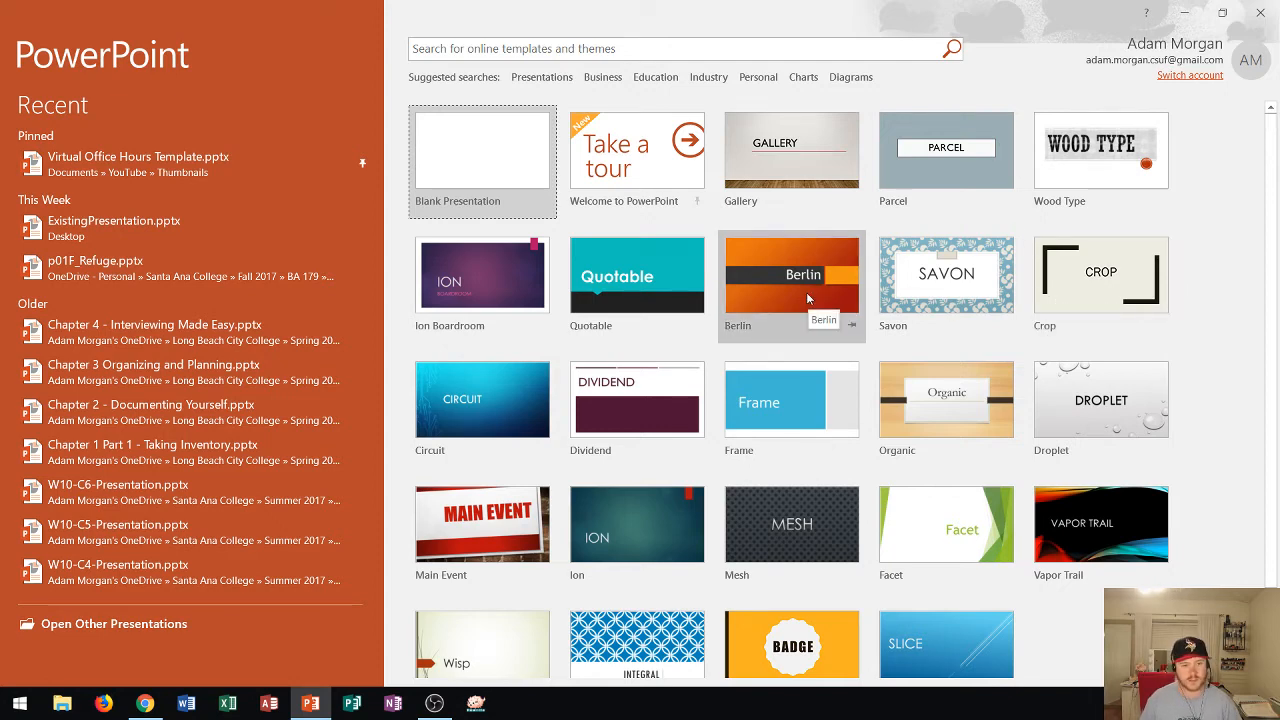
mouse_move(764, 294)
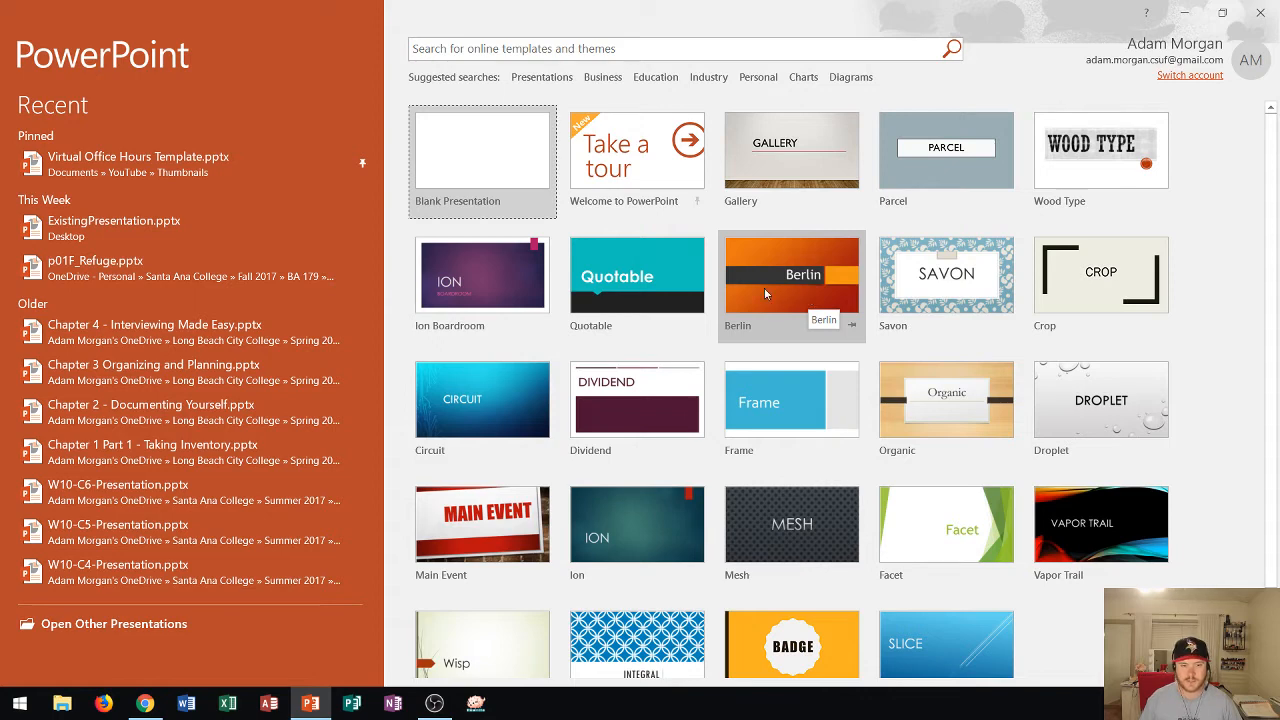
mouse_move(784, 284)
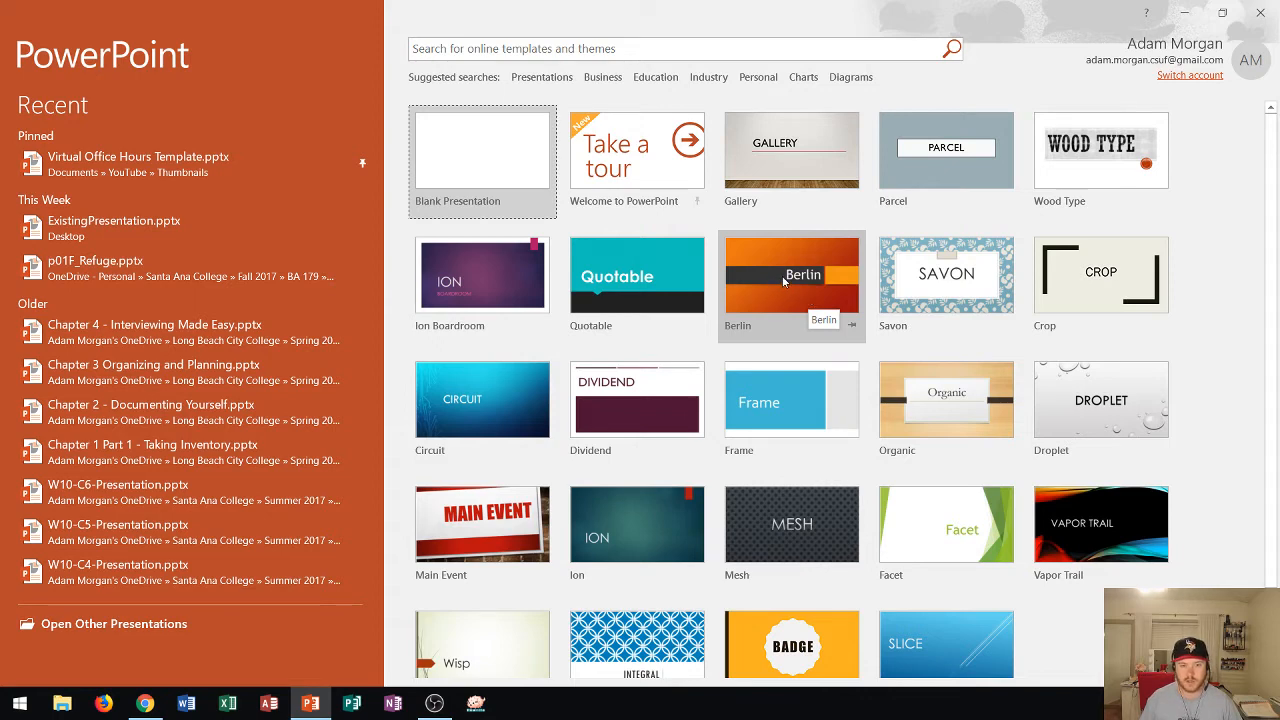
Preview the Berlin theme and switch its preview to the pink-and-purple variant
left_click(792, 276)
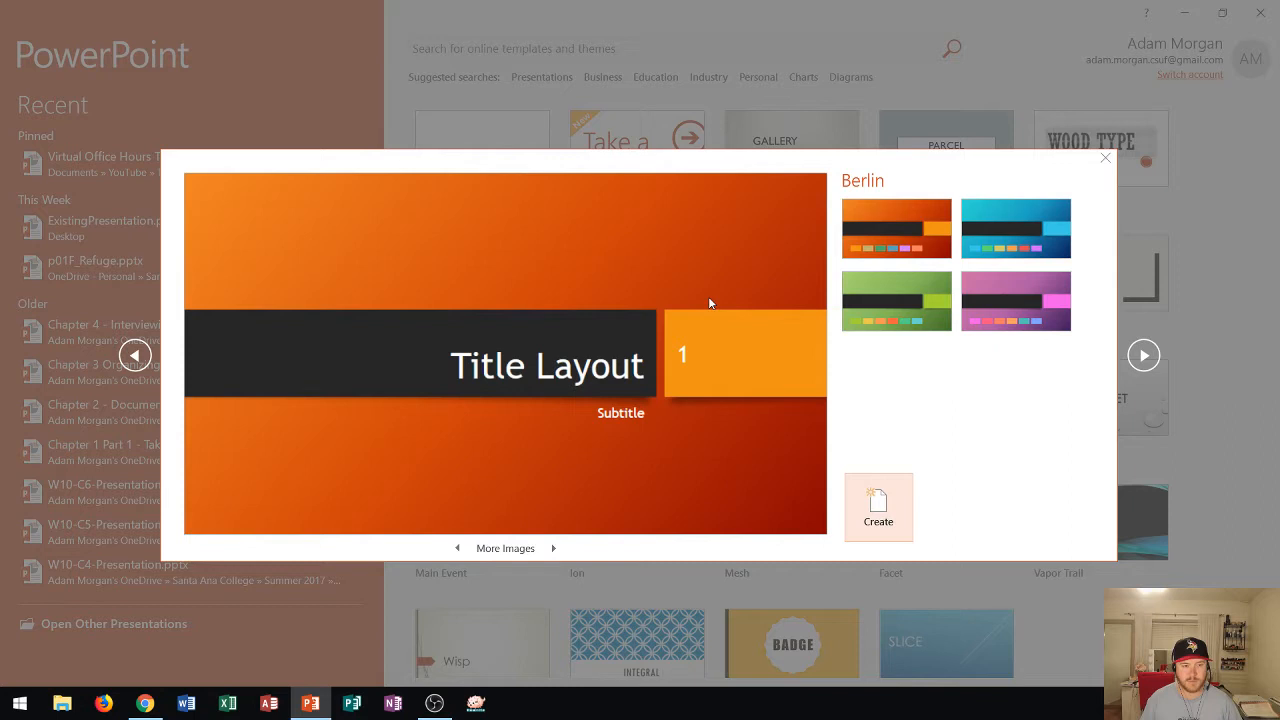
mouse_move(624, 260)
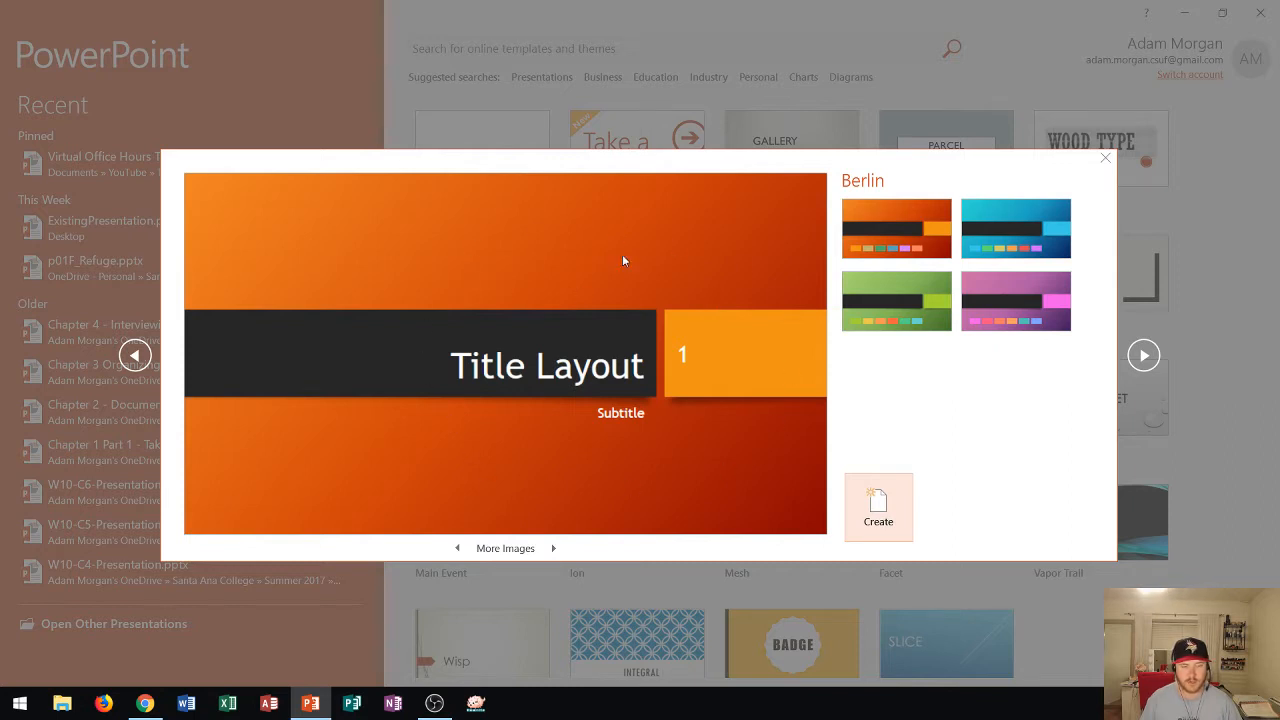
mouse_move(850, 194)
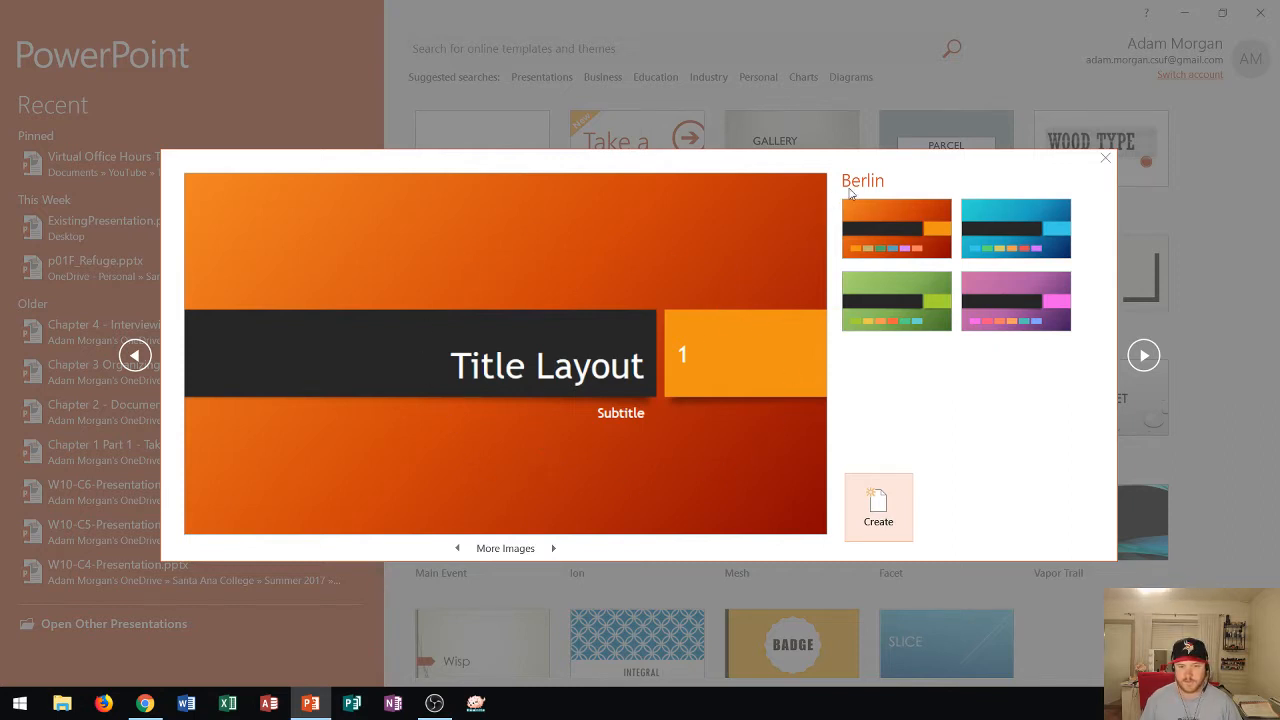
mouse_move(1004, 198)
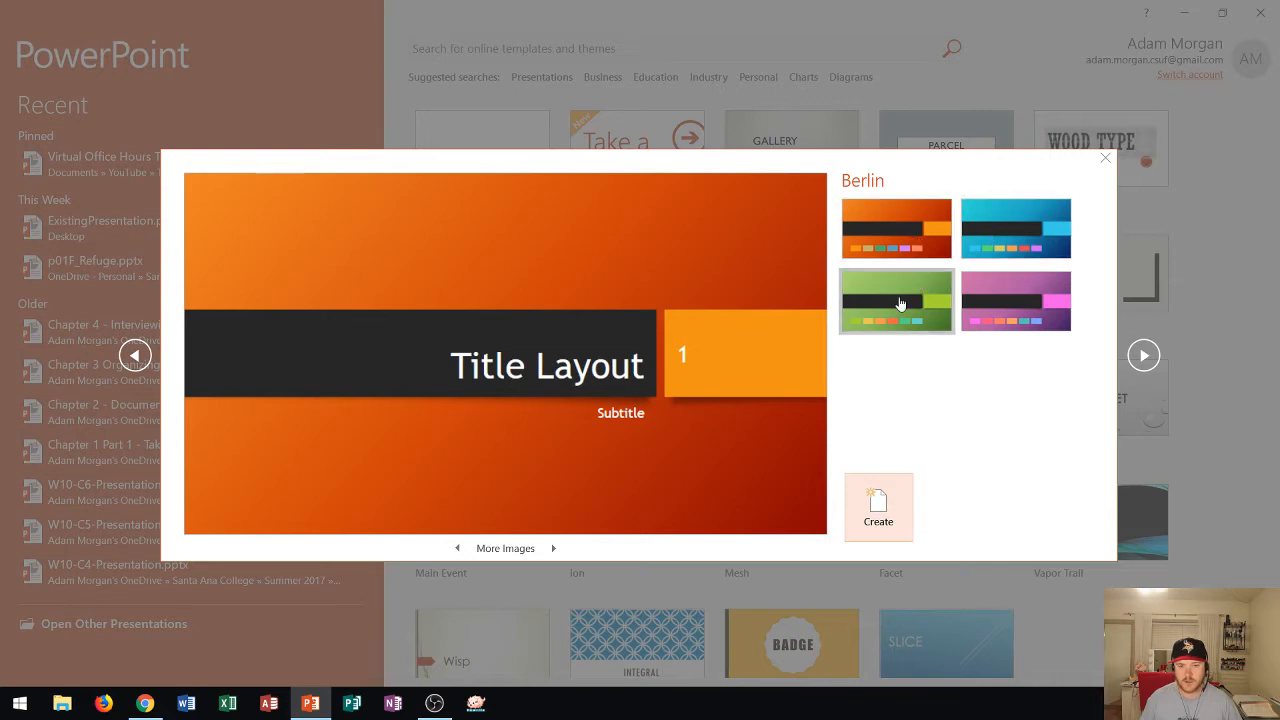
mouse_move(930, 300)
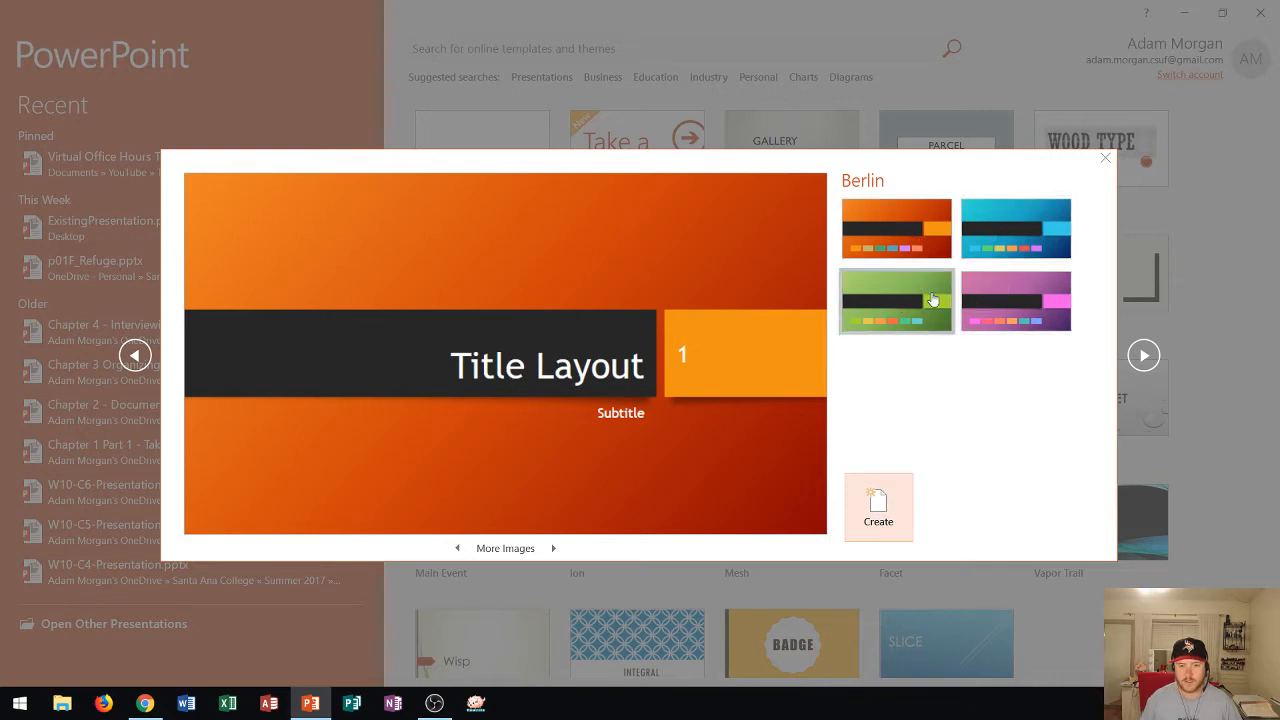
left_click(1016, 300)
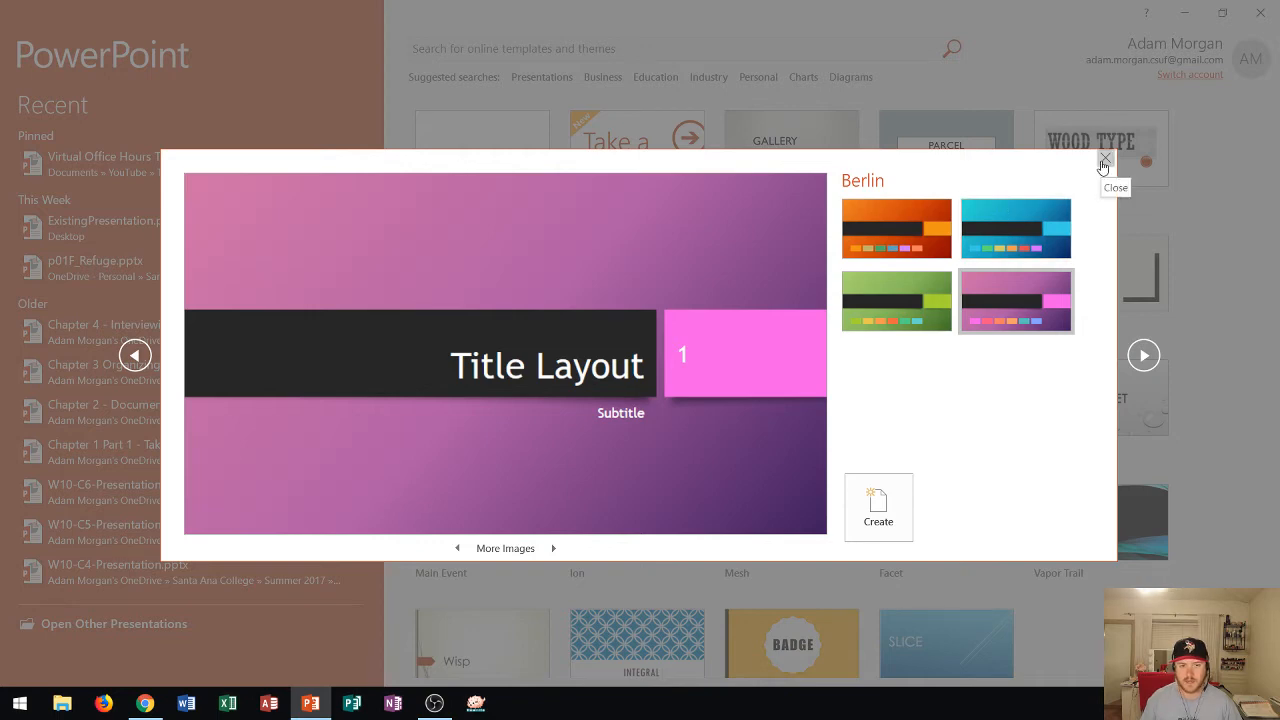
Leave Berlin, preview Gallery and cycle its variants, ending on dark charcoal with orange title
left_click(1104, 156)
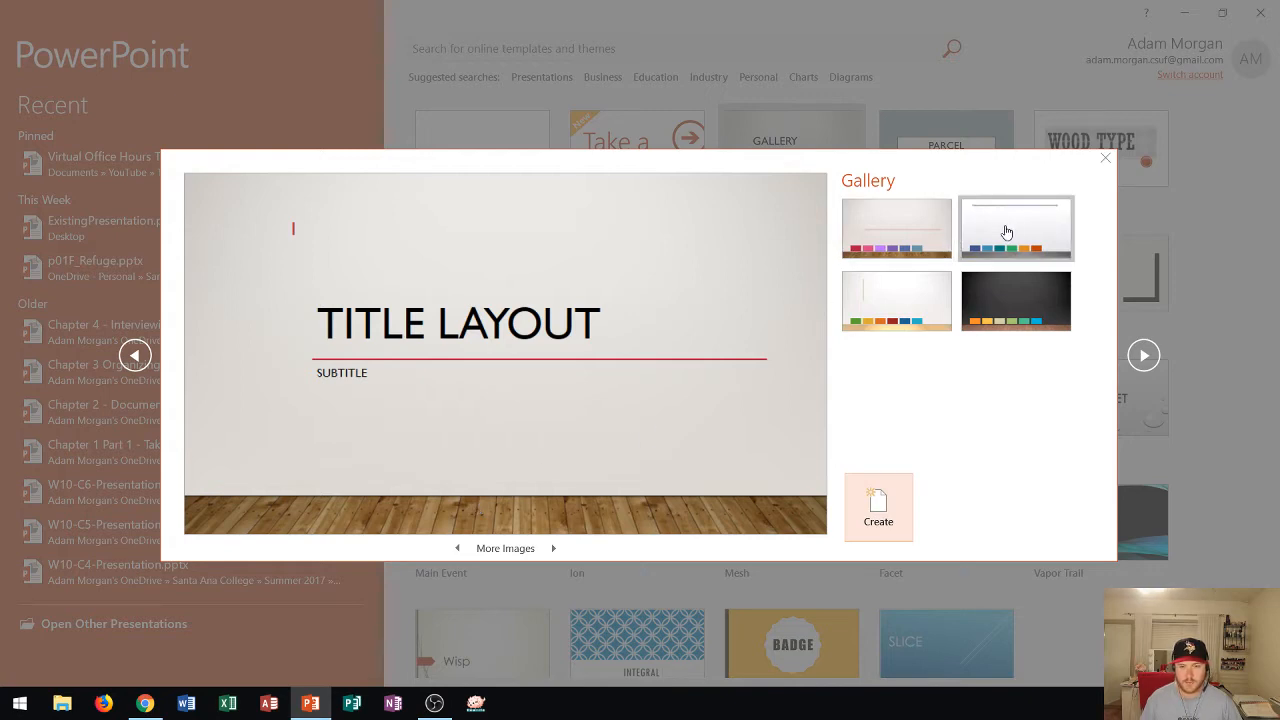
left_click(1016, 228)
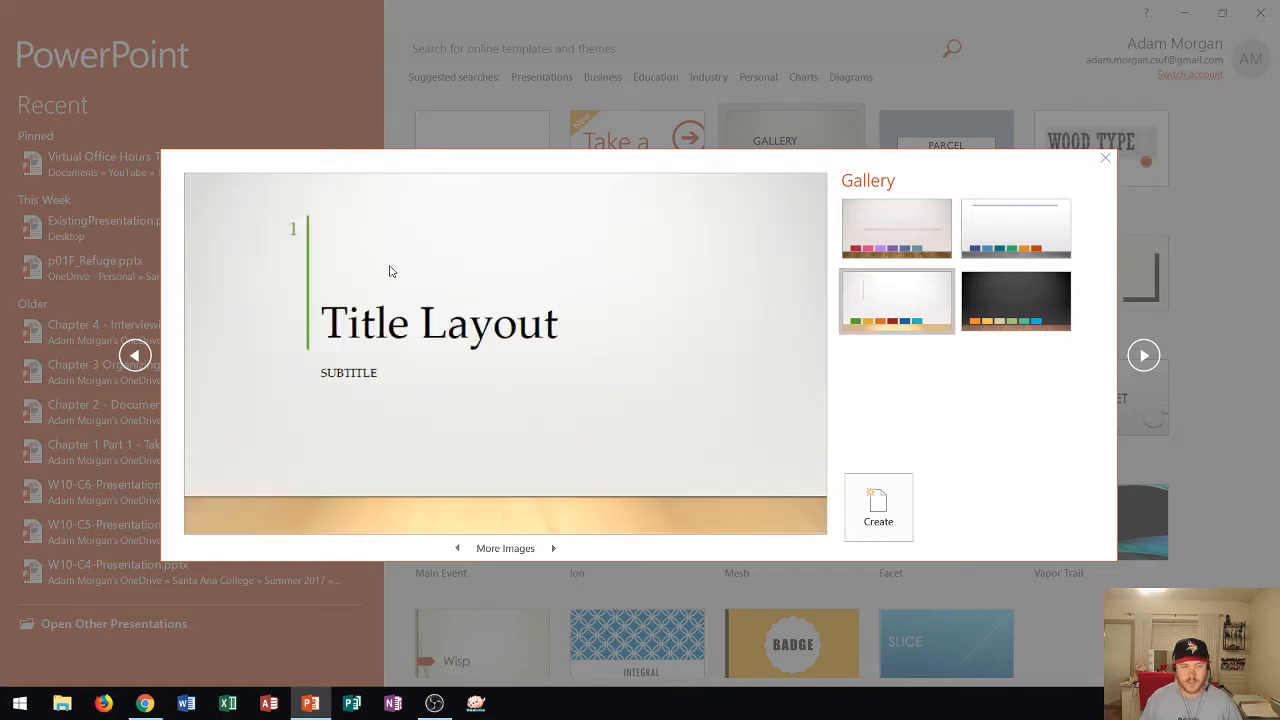
mouse_move(714, 396)
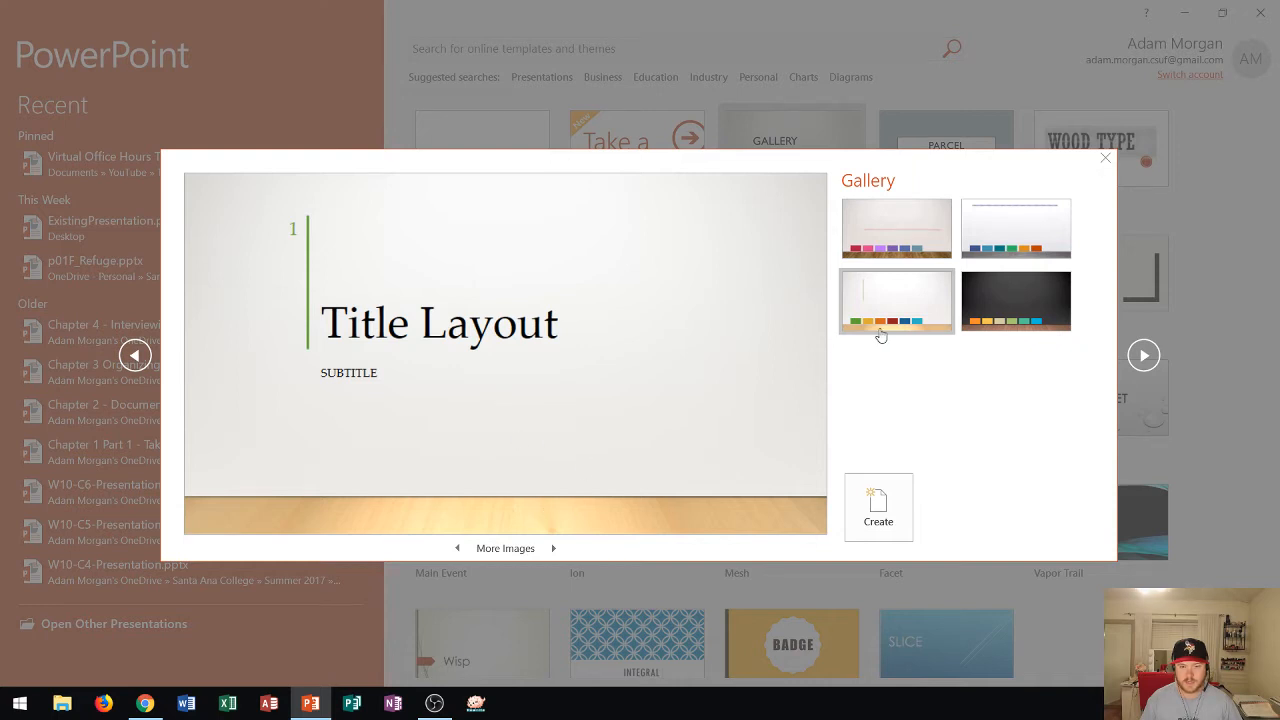
left_click(1016, 300)
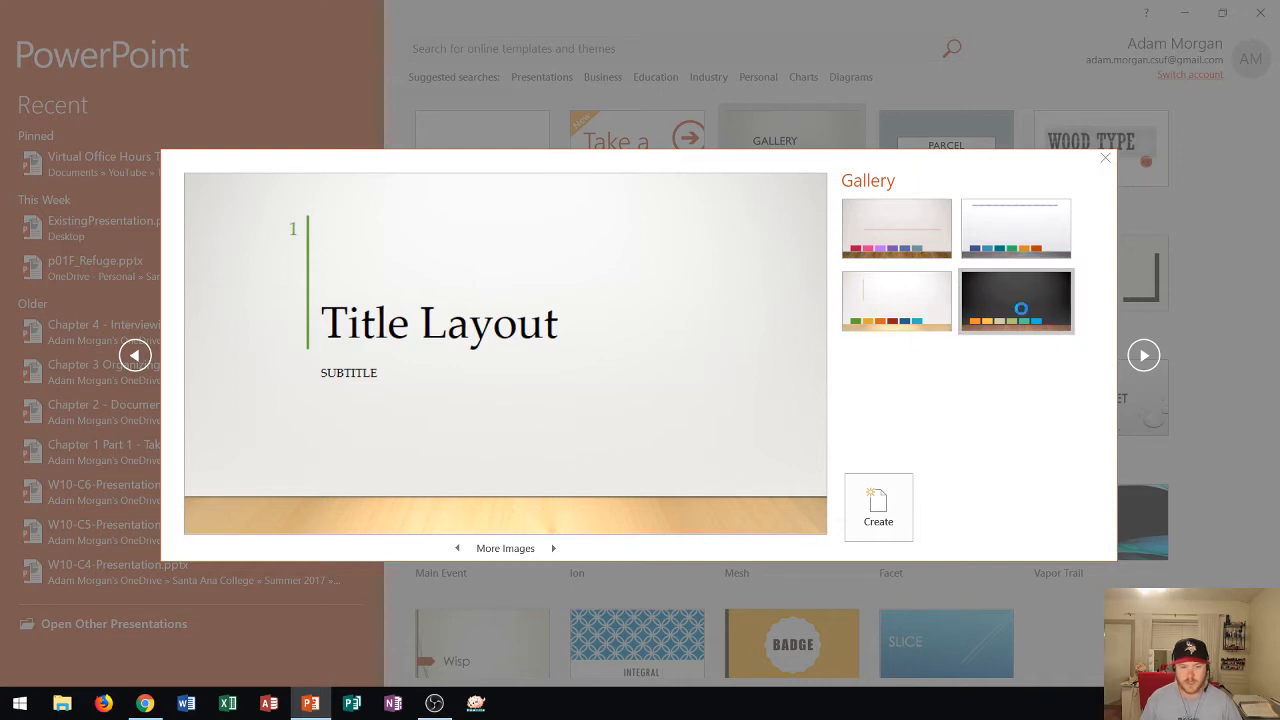
left_click(1016, 300)
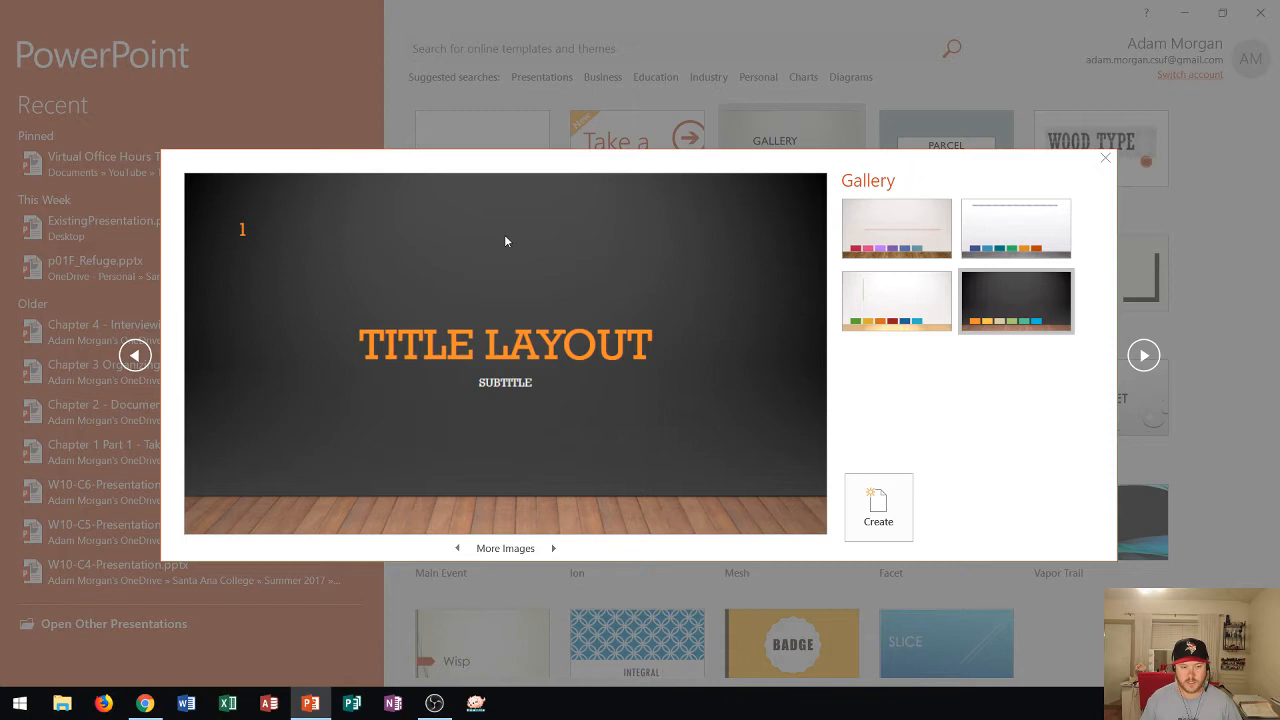
mouse_move(544, 340)
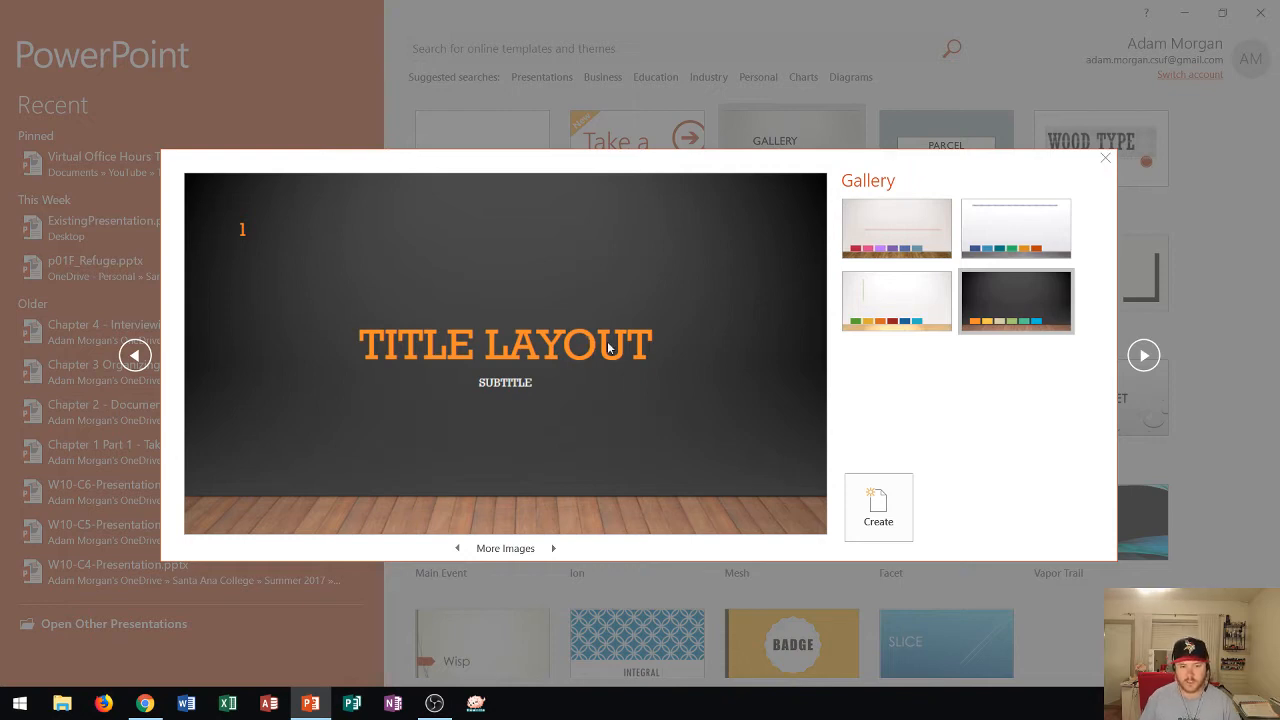
mouse_move(612, 348)
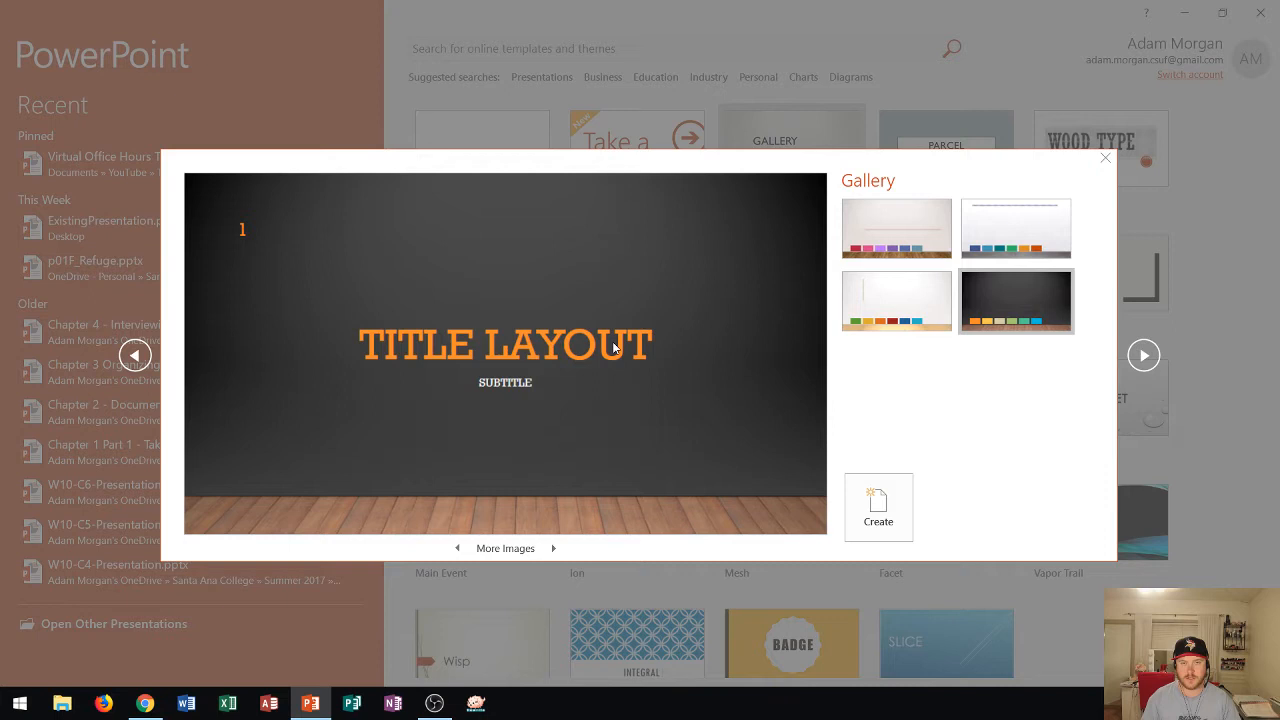
mouse_move(556, 396)
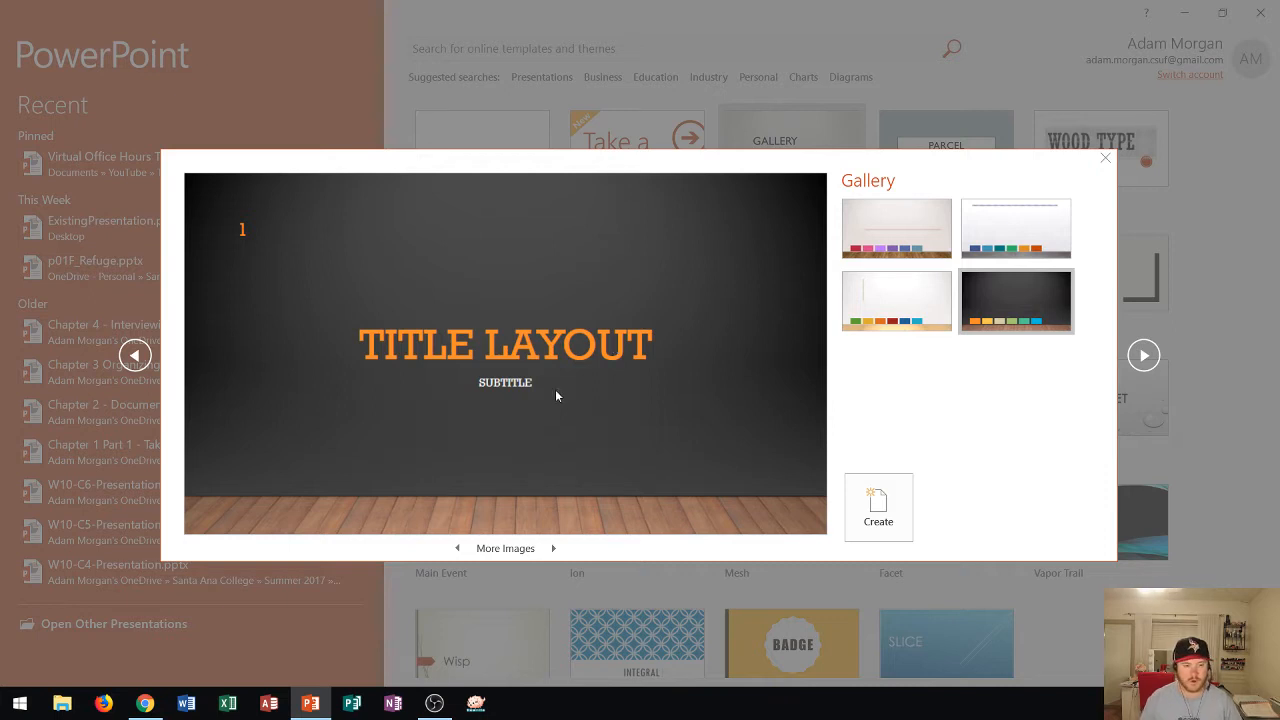
mouse_move(488, 360)
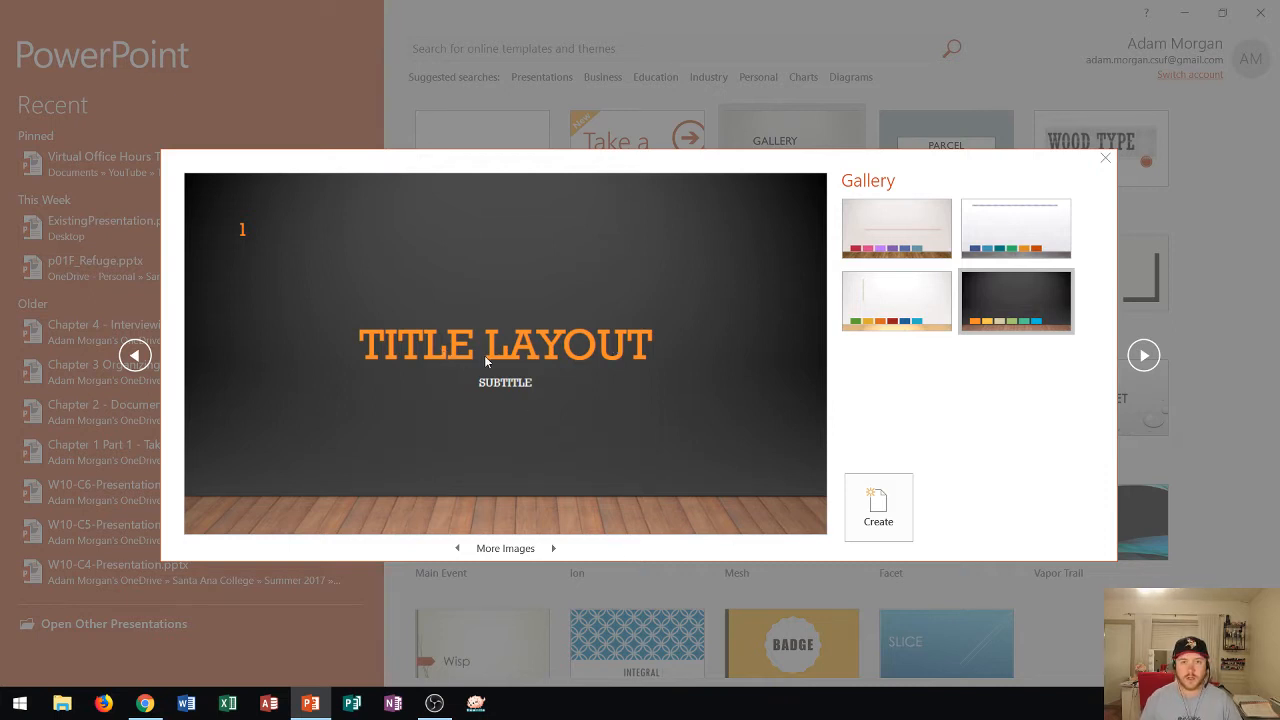
mouse_move(848, 496)
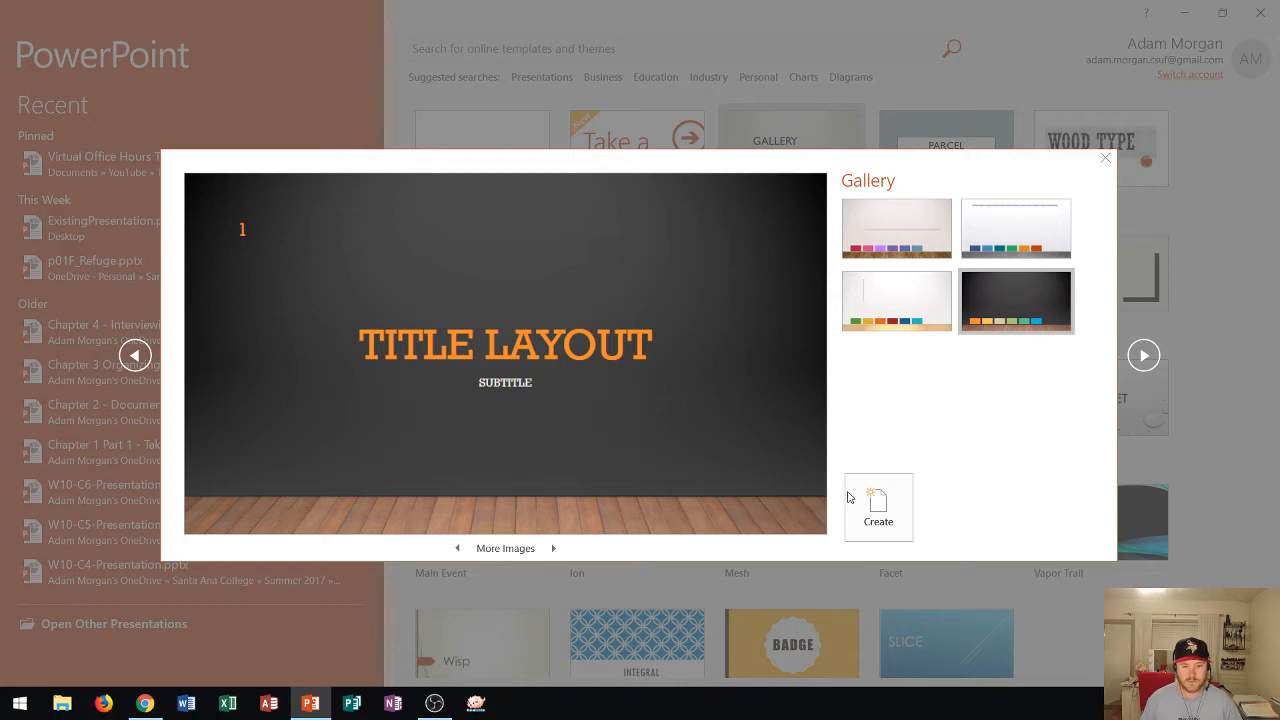
Create a new presentation from the dark Gallery variant
left_click(876, 508)
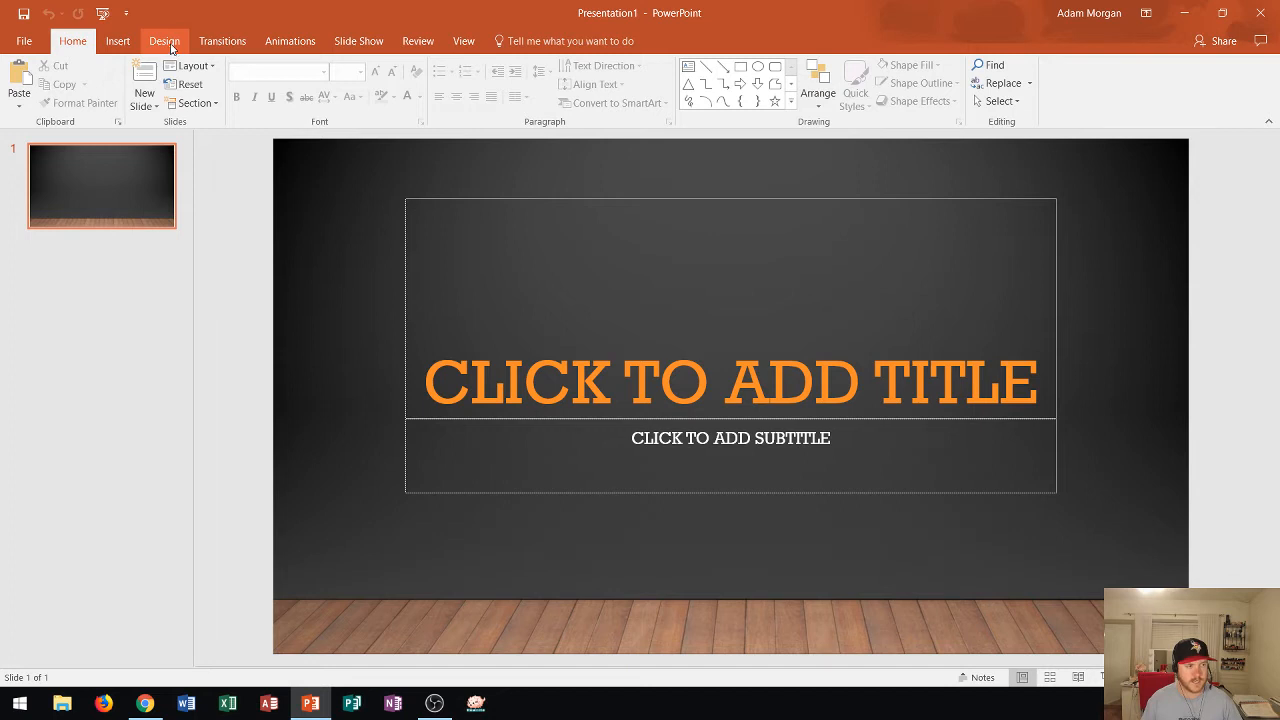
From Design > Variants, give the slide a light background style and a serif theme font set
left_click(164, 40)
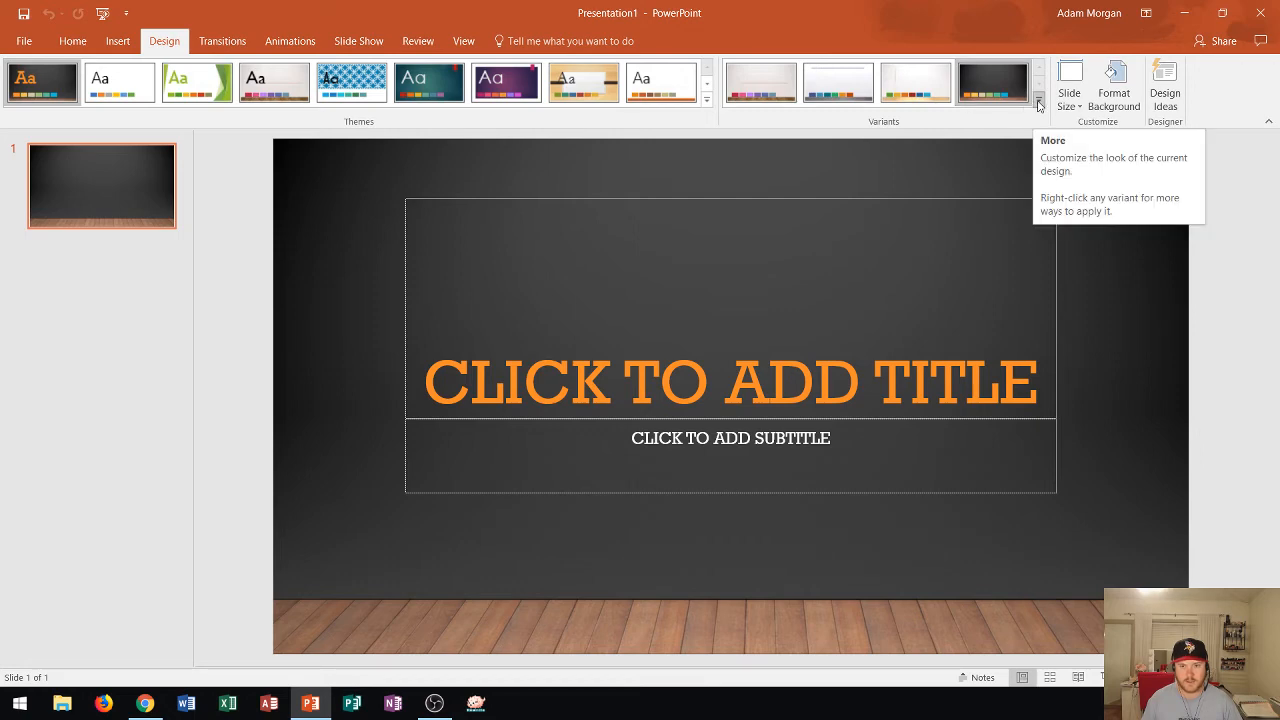
left_click(1038, 96)
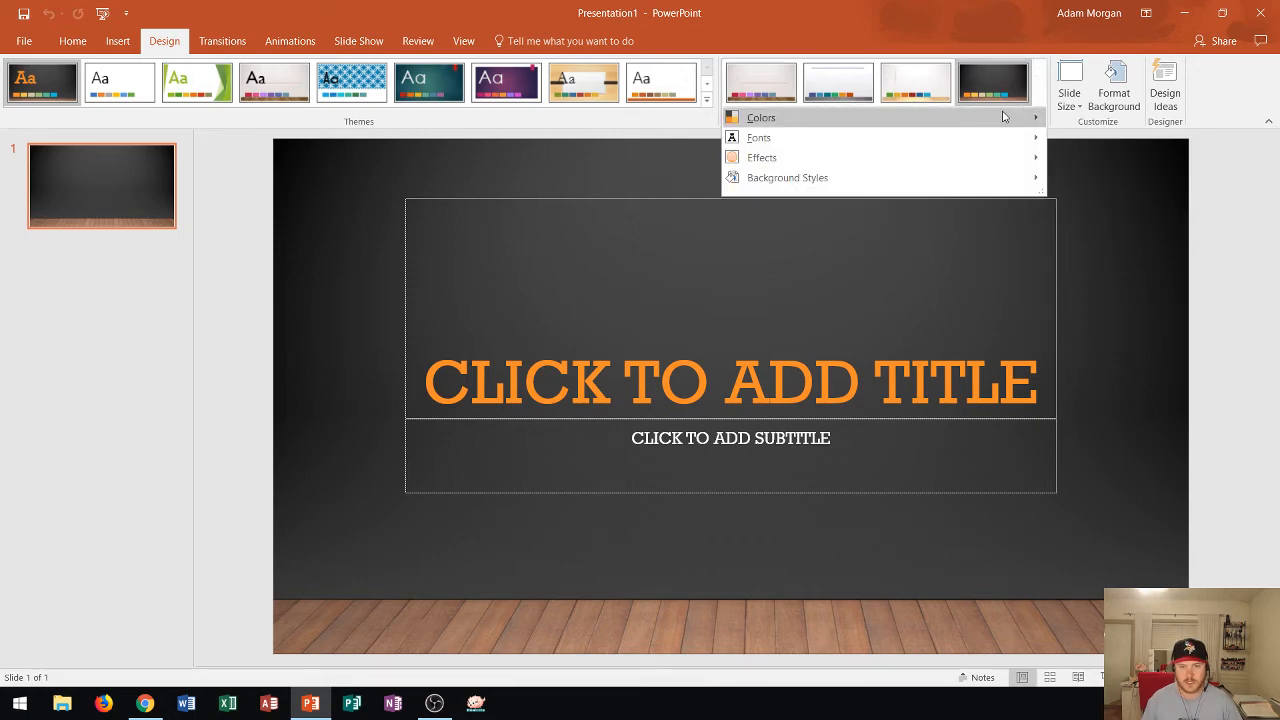
left_click(758, 136)
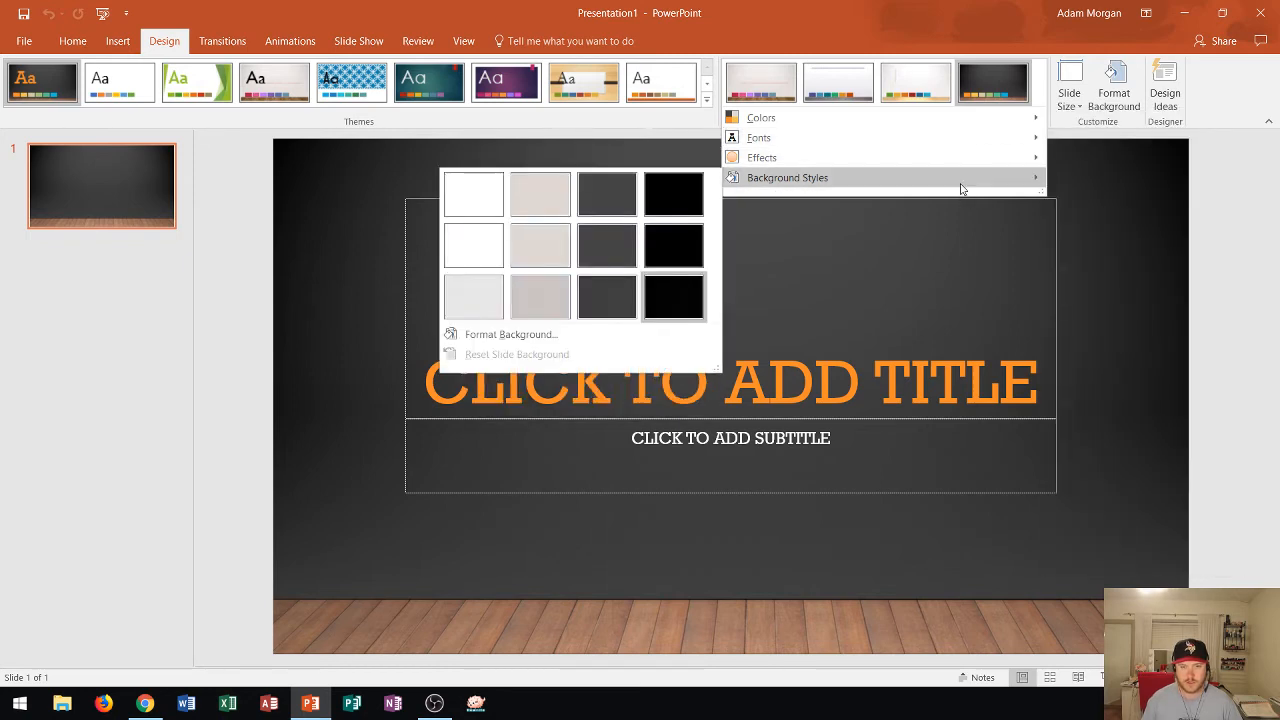
left_click(760, 82)
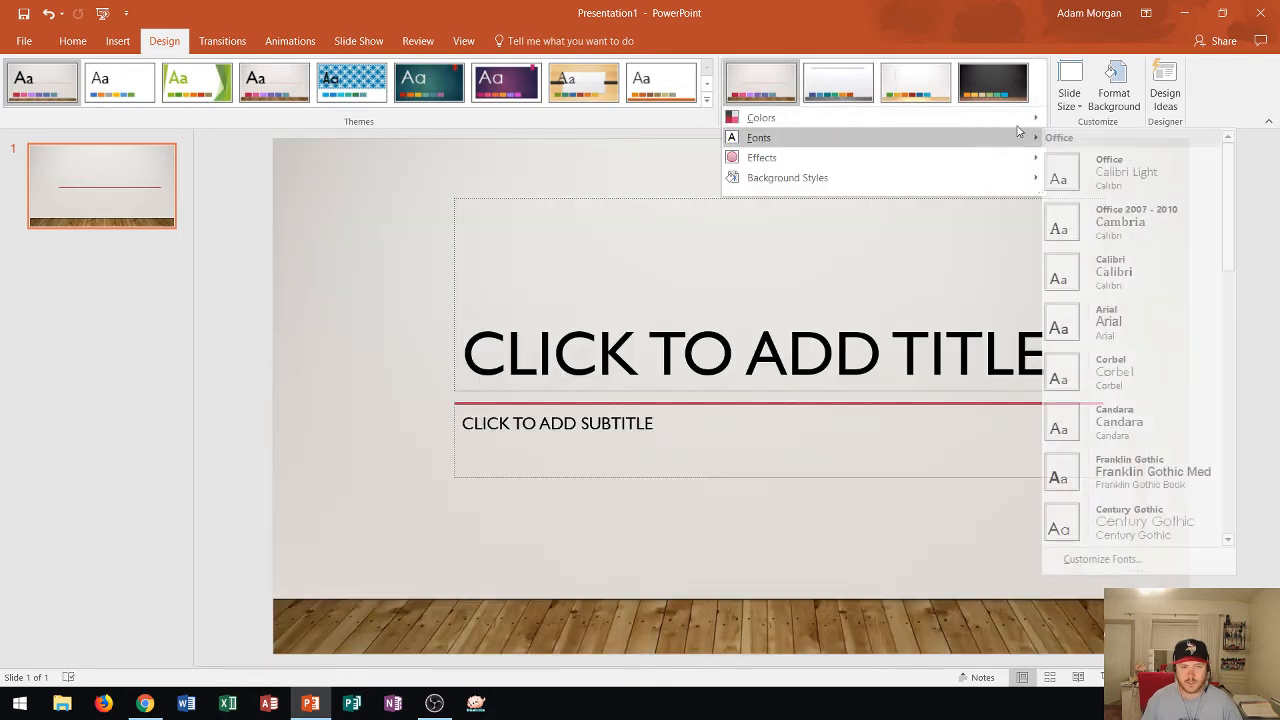
left_click(760, 116)
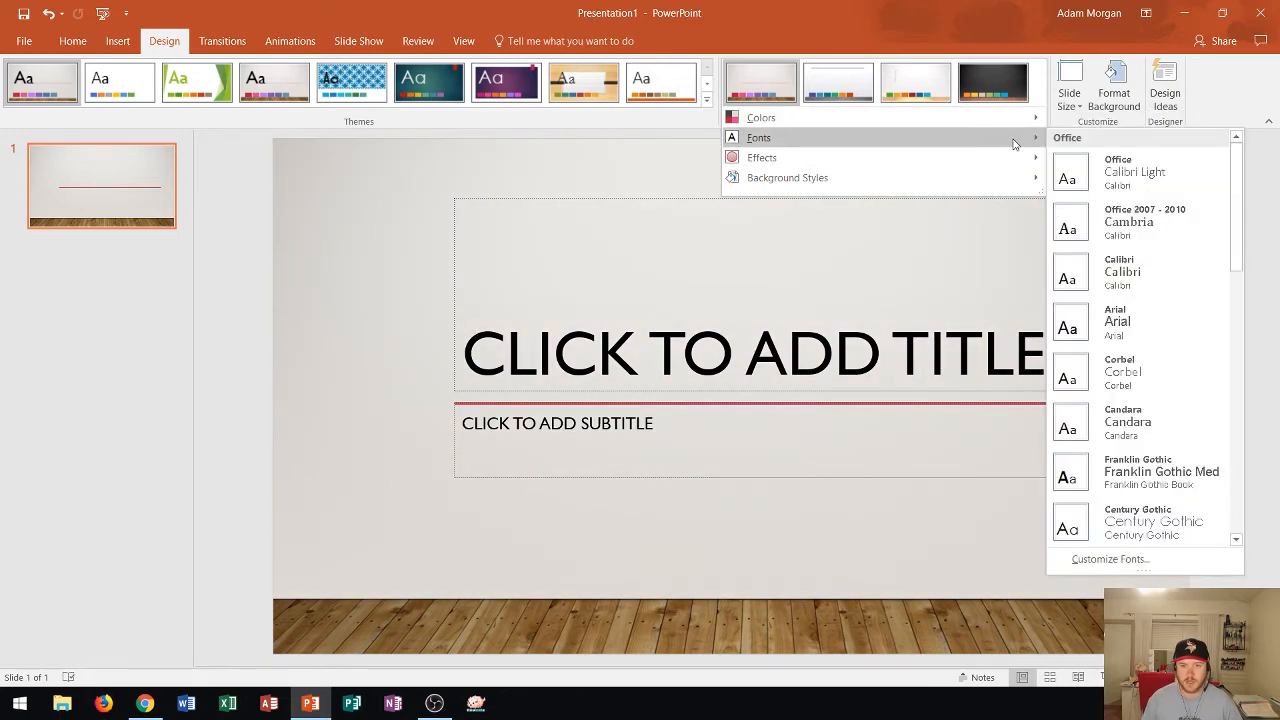
mouse_move(1130, 320)
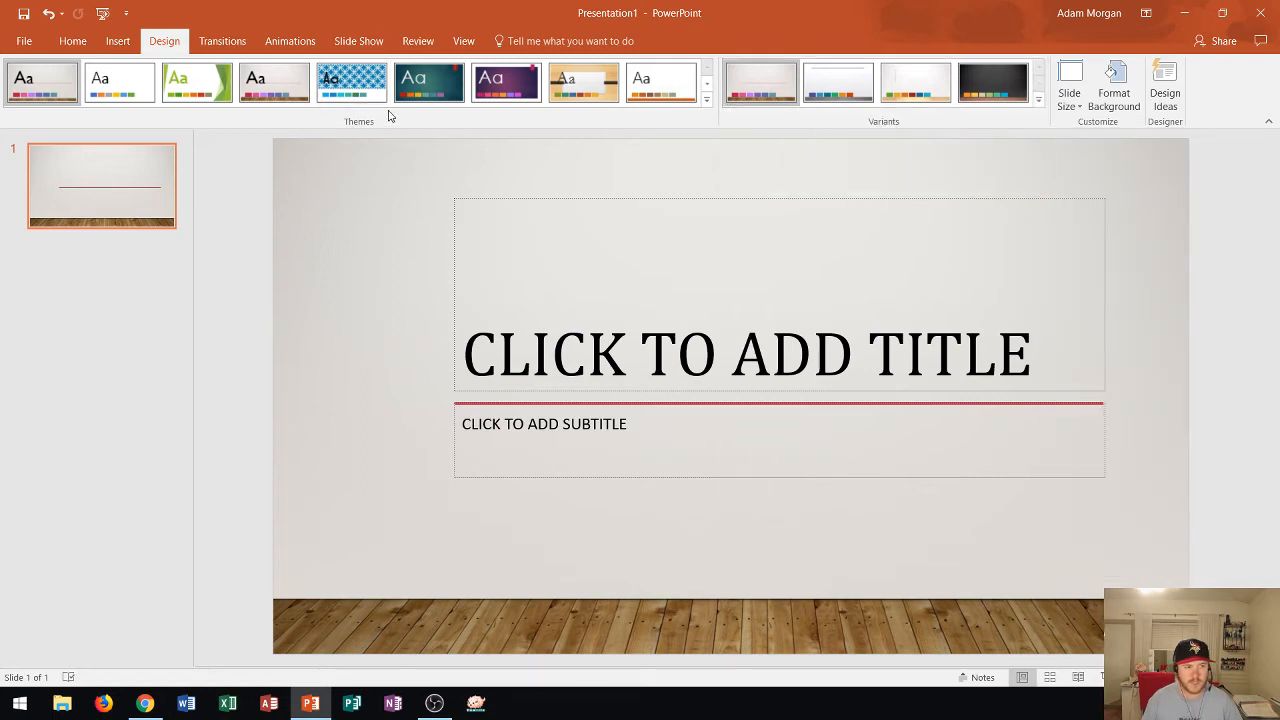
mouse_move(726, 126)
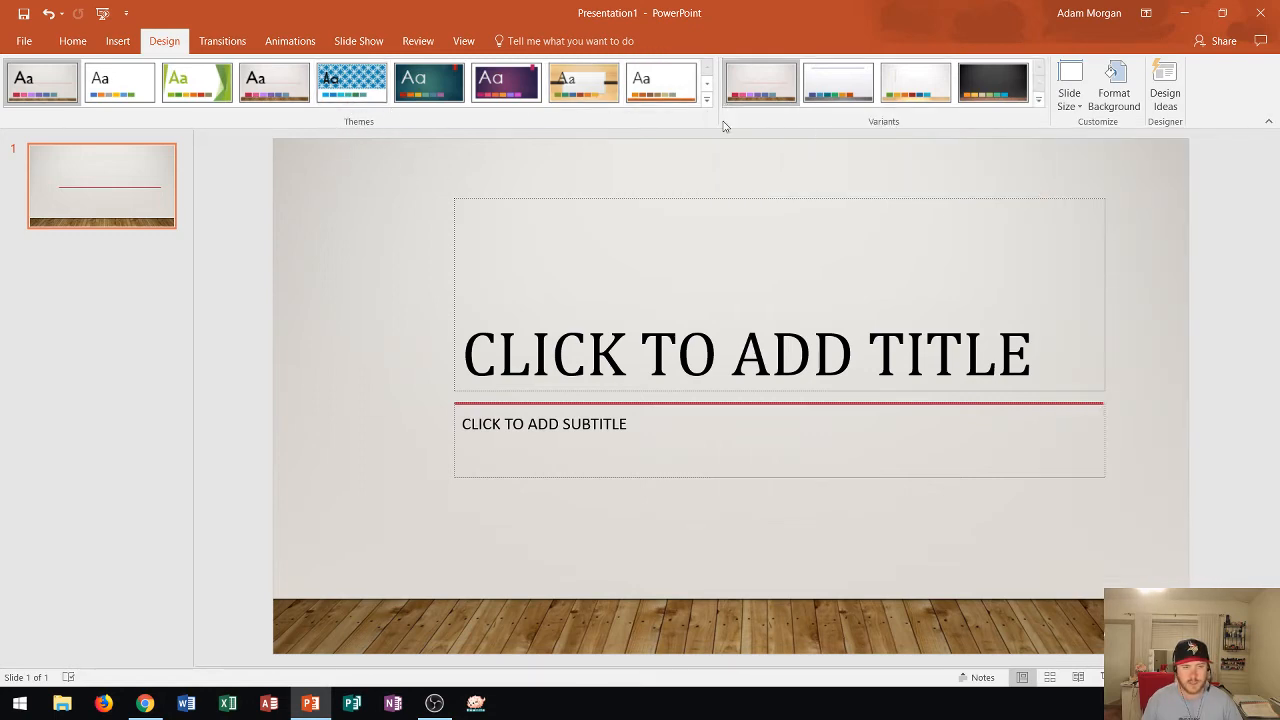
mouse_move(706, 100)
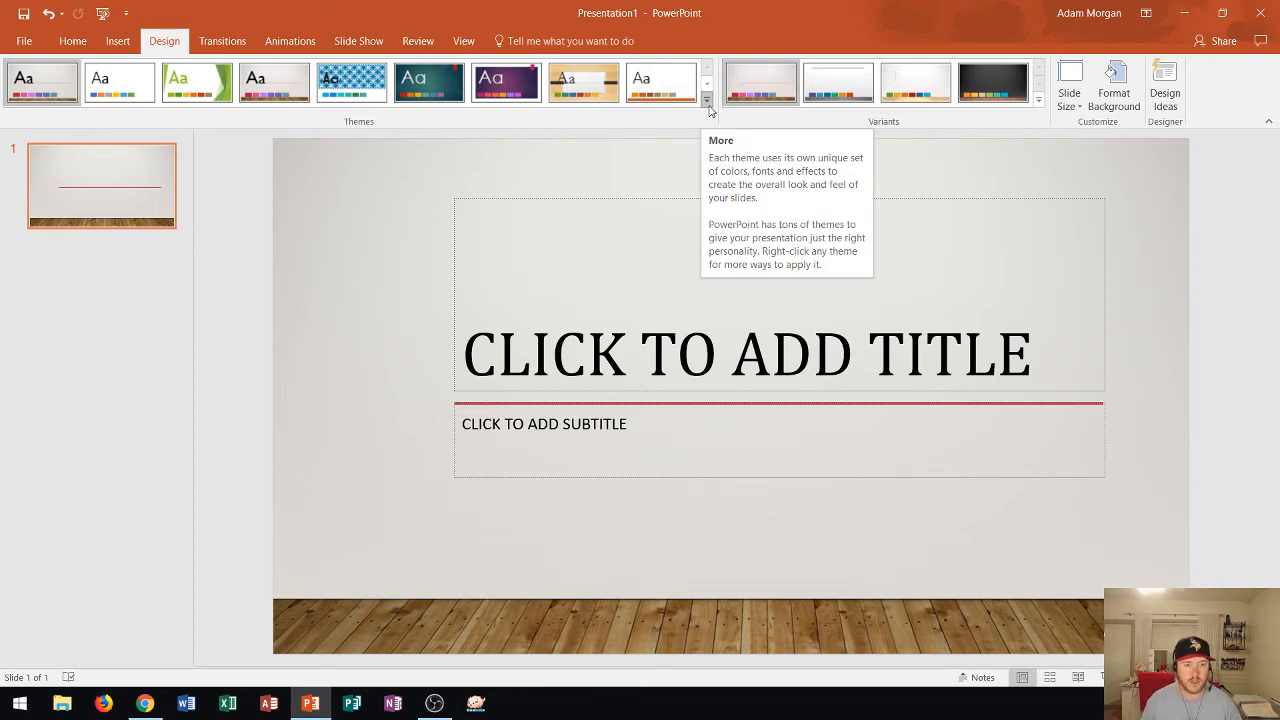
Browse the full themes gallery and apply the Damask theme to the presentation
left_click(708, 100)
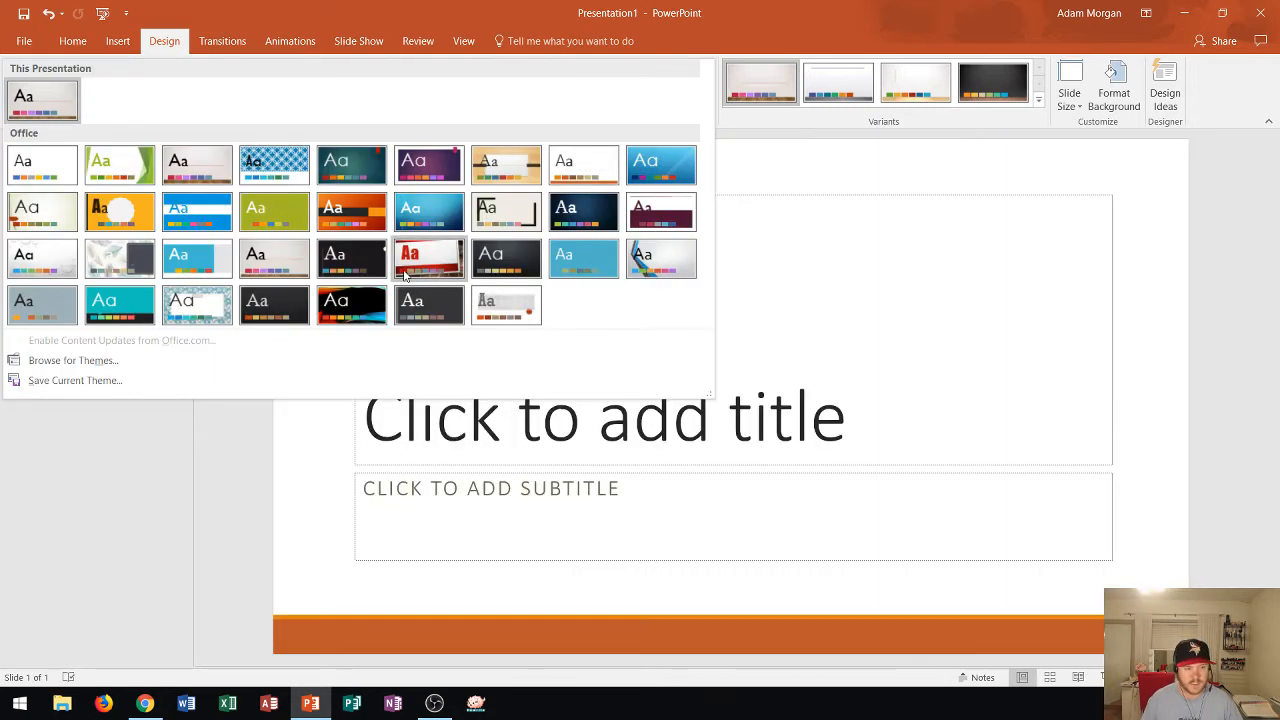
left_click(428, 304)
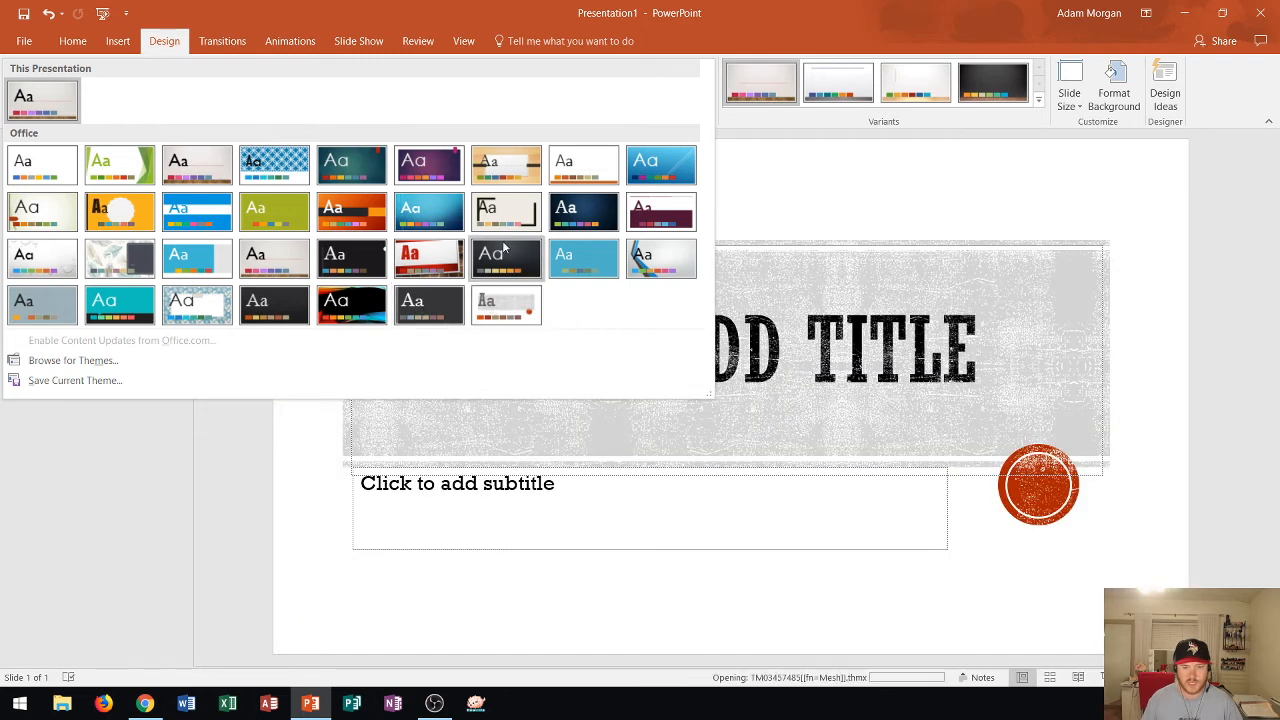
left_click(584, 258)
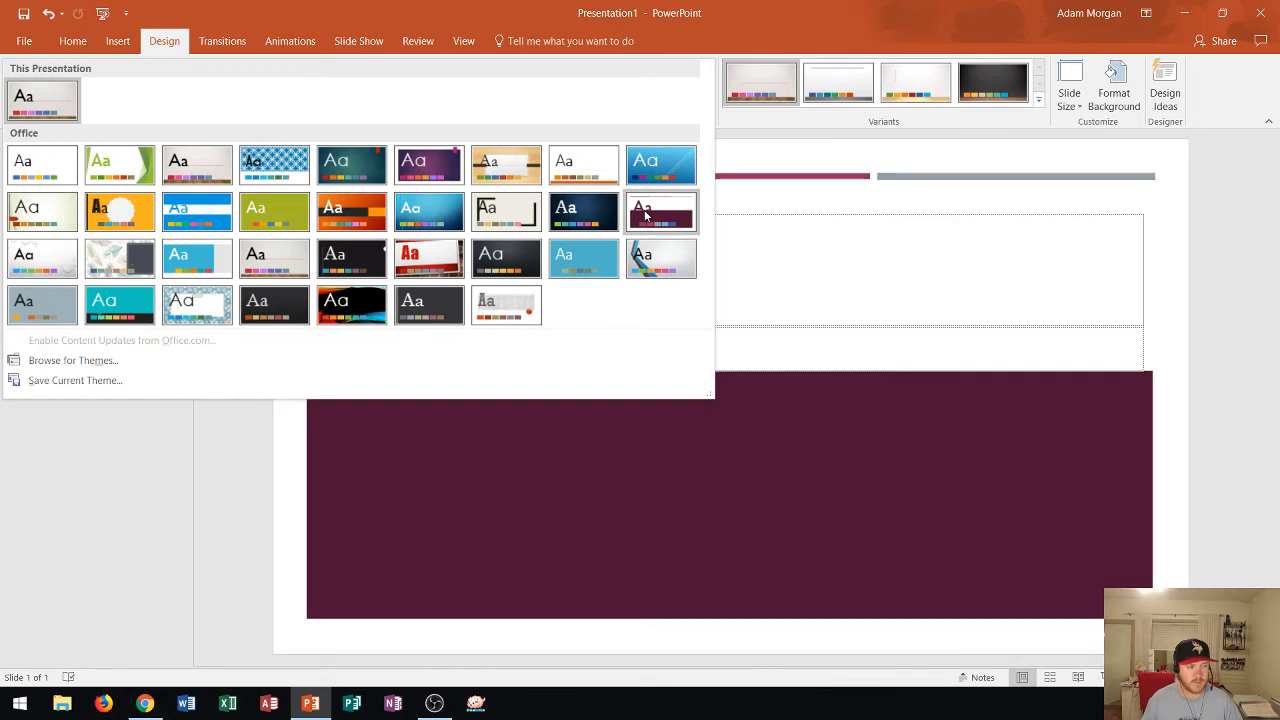
mouse_move(660, 212)
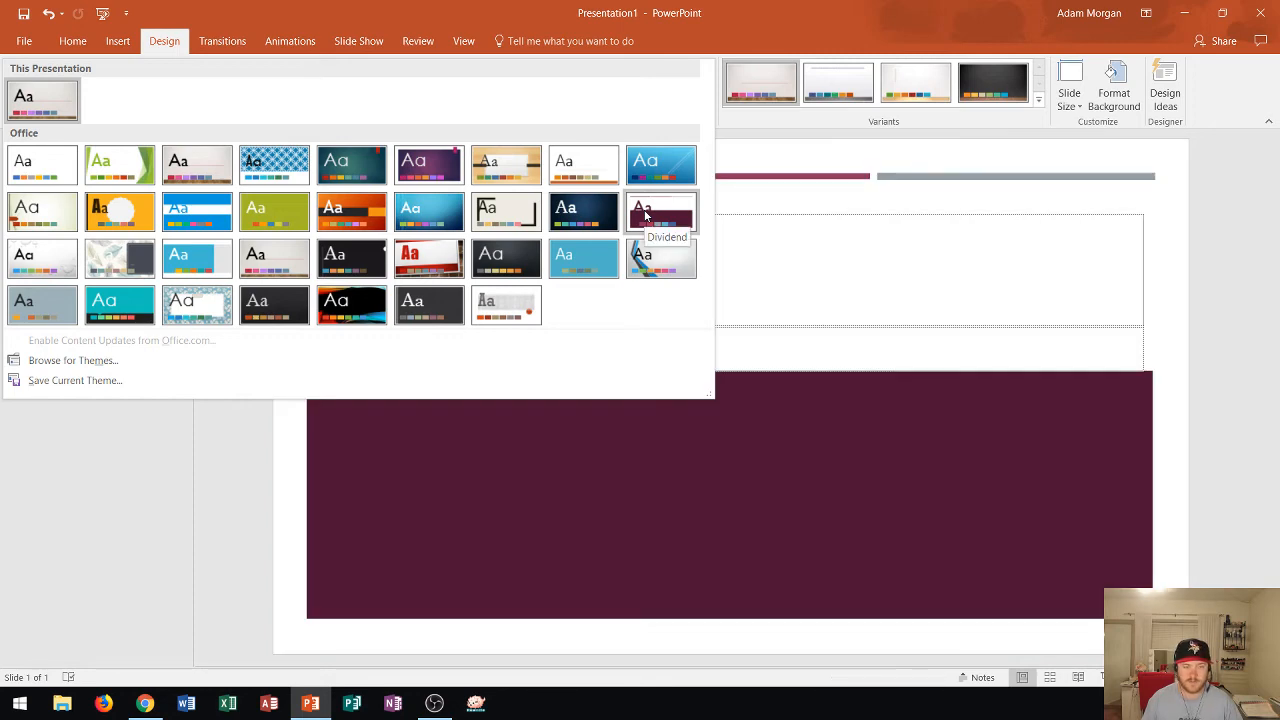
left_click(584, 212)
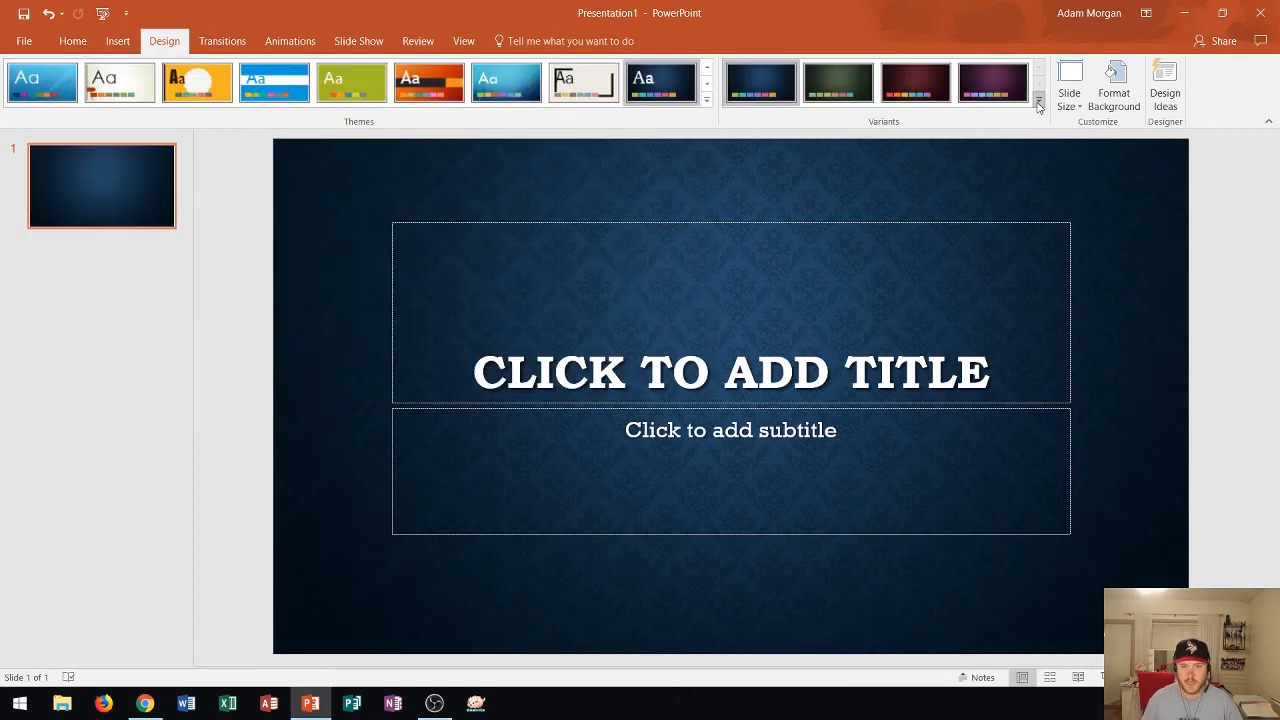
Browse the Variants colour schemes and leave them unchanged
left_click(1038, 104)
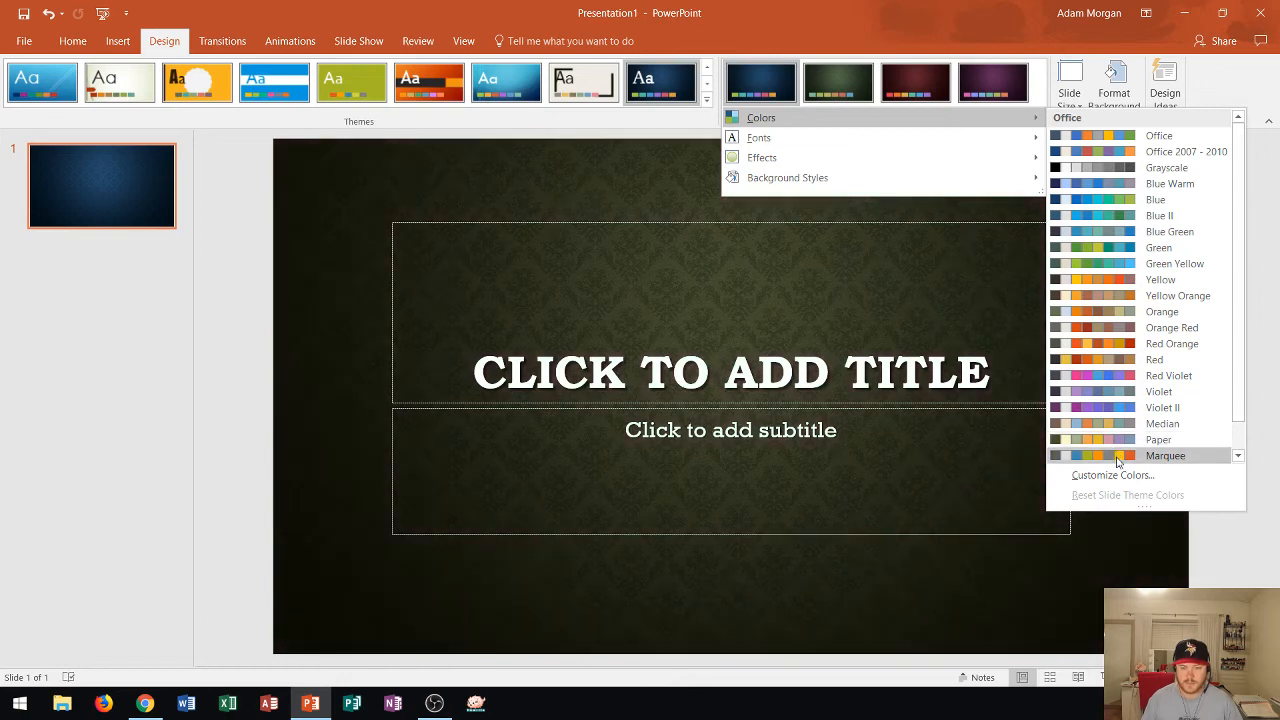
left_click(1160, 390)
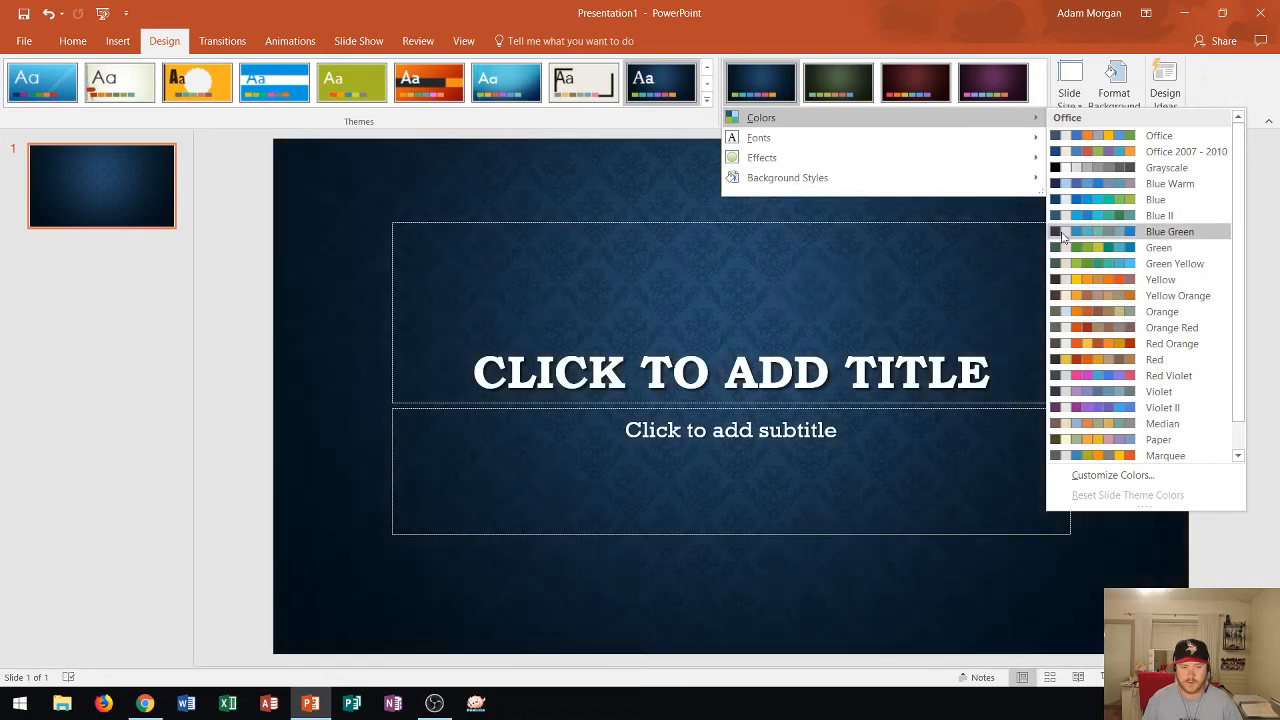
left_click(410, 132)
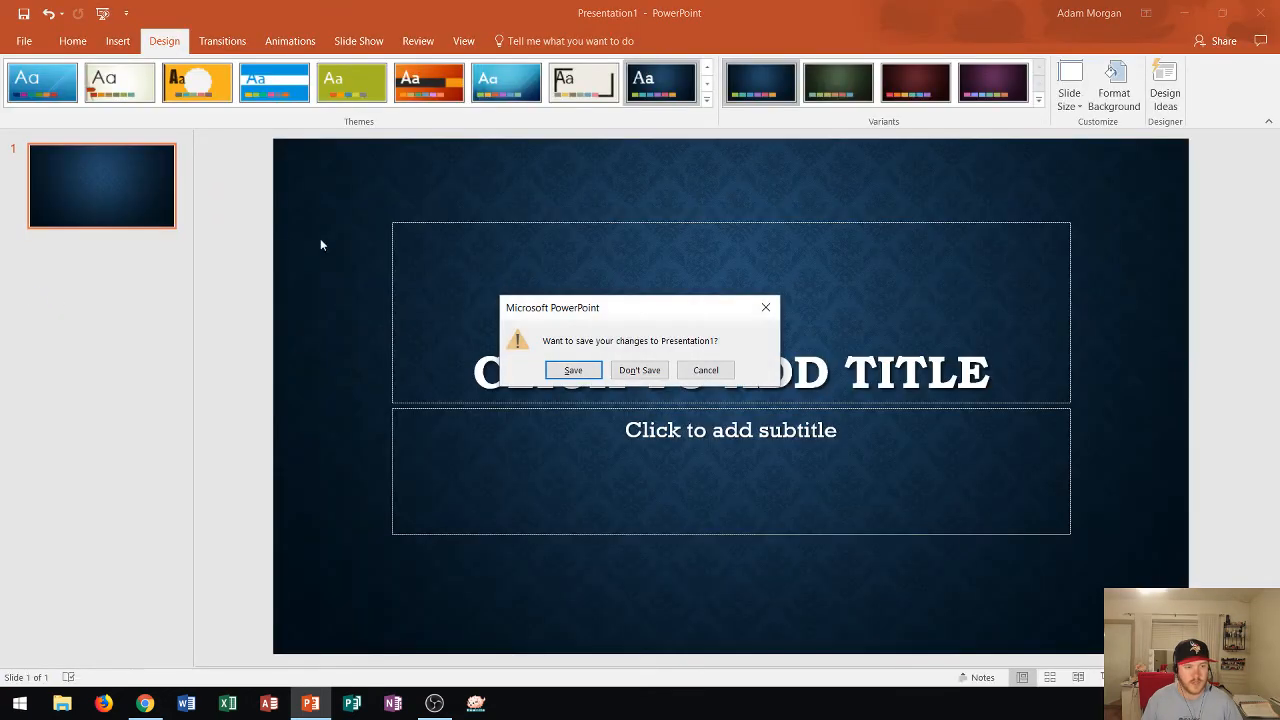
Close the Damask presentation without saving and go to File > New
left_click(640, 370)
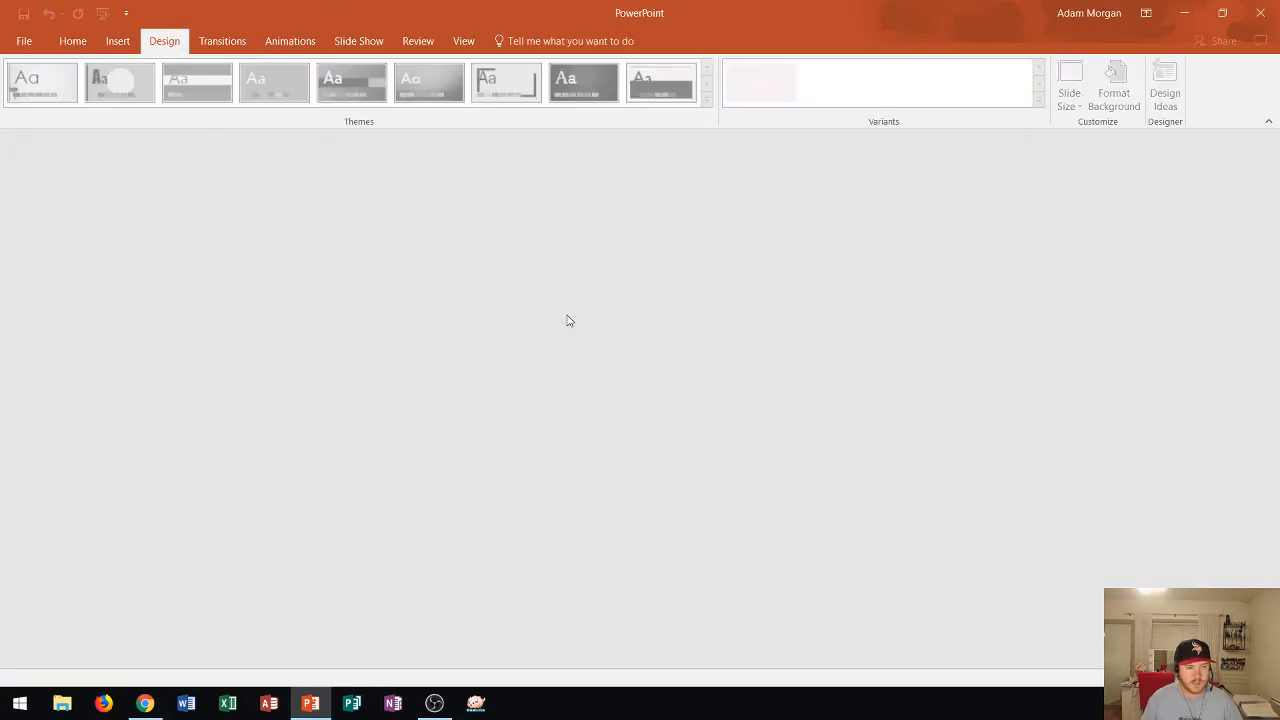
left_click(24, 40)
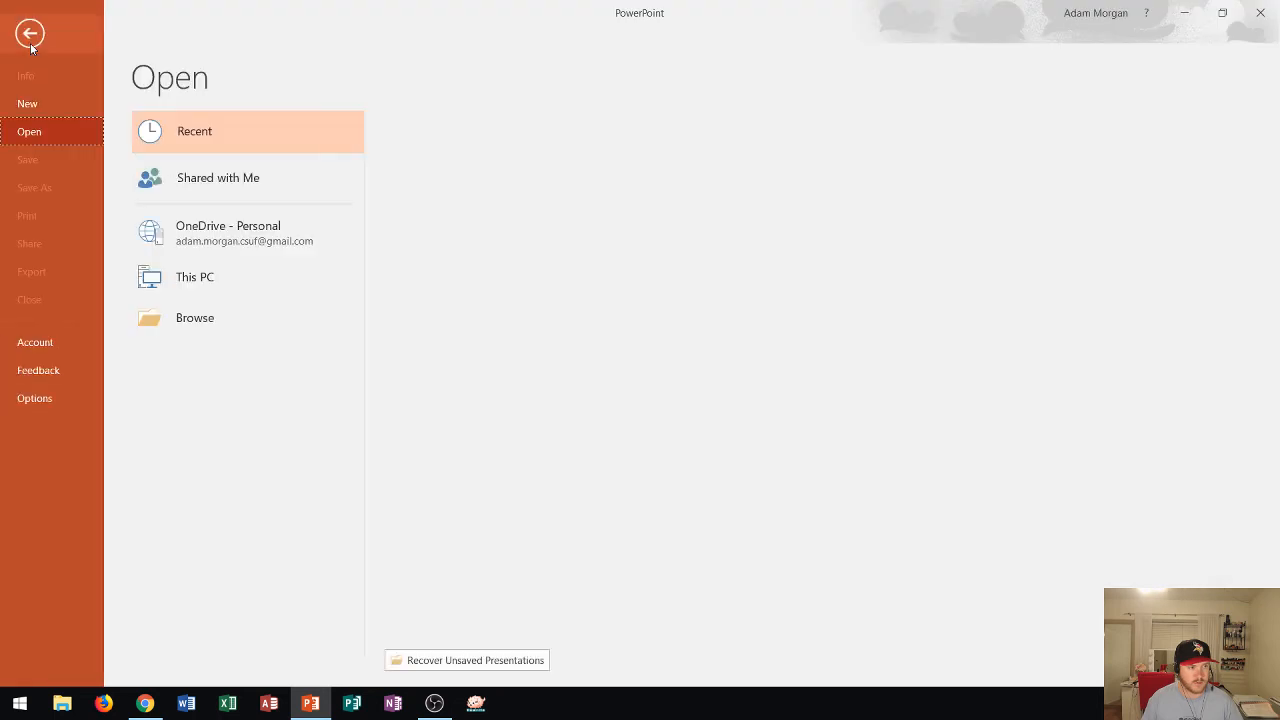
left_click(28, 104)
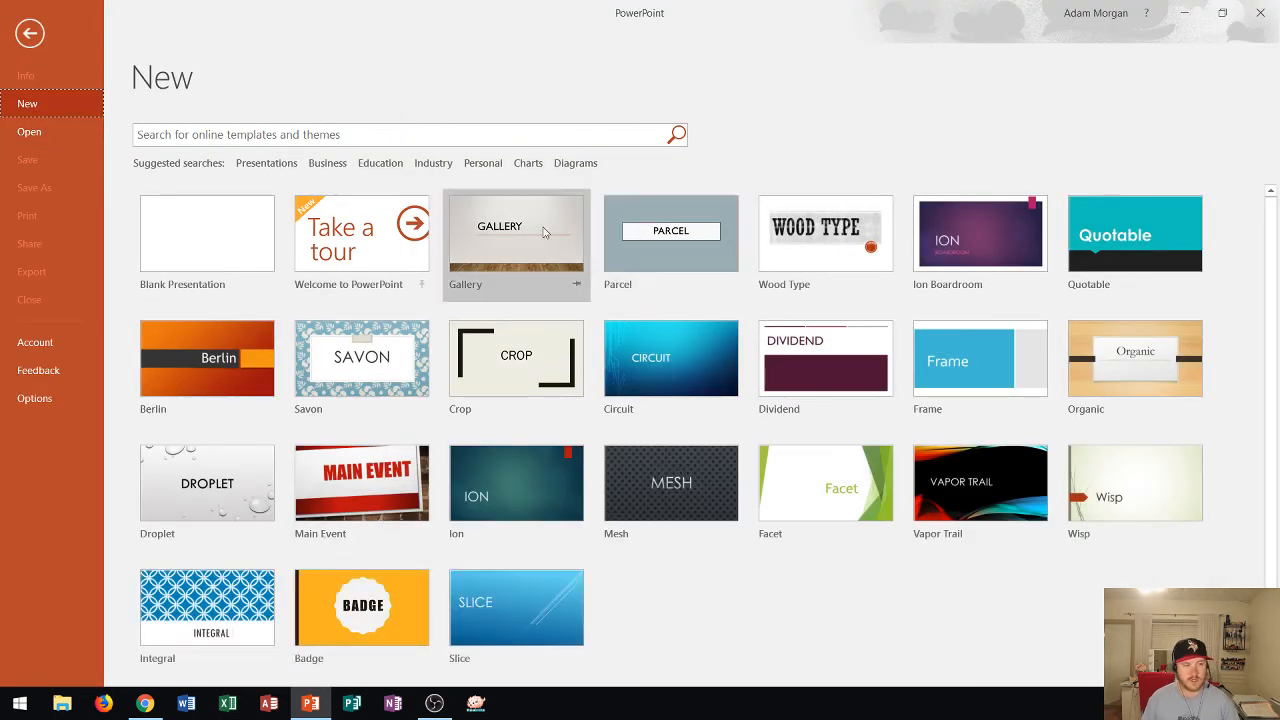
mouse_move(588, 288)
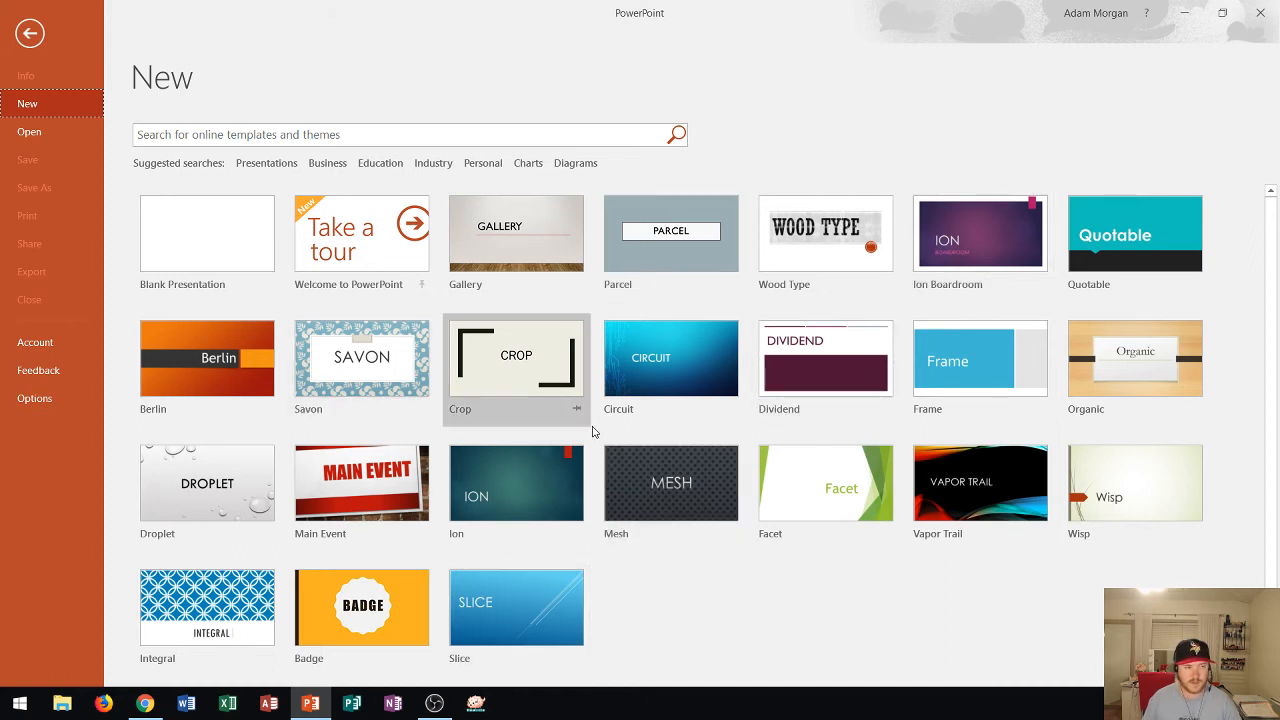
mouse_move(588, 428)
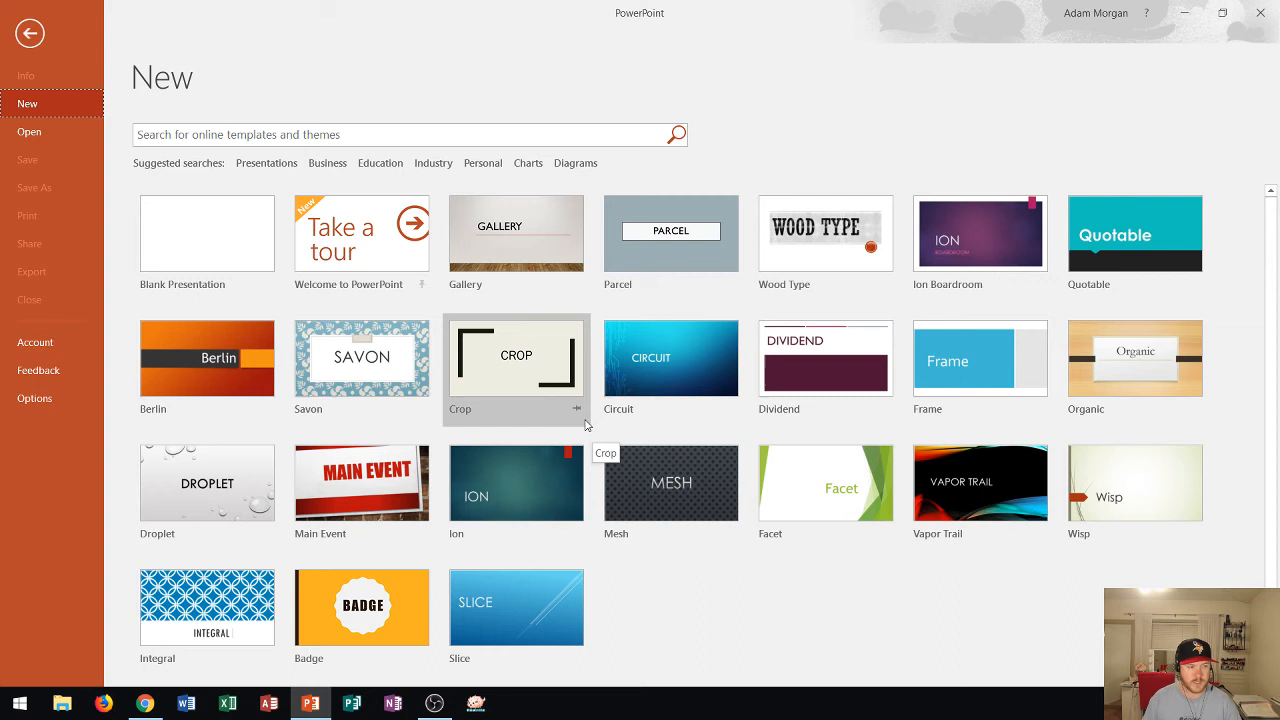
mouse_move(226, 180)
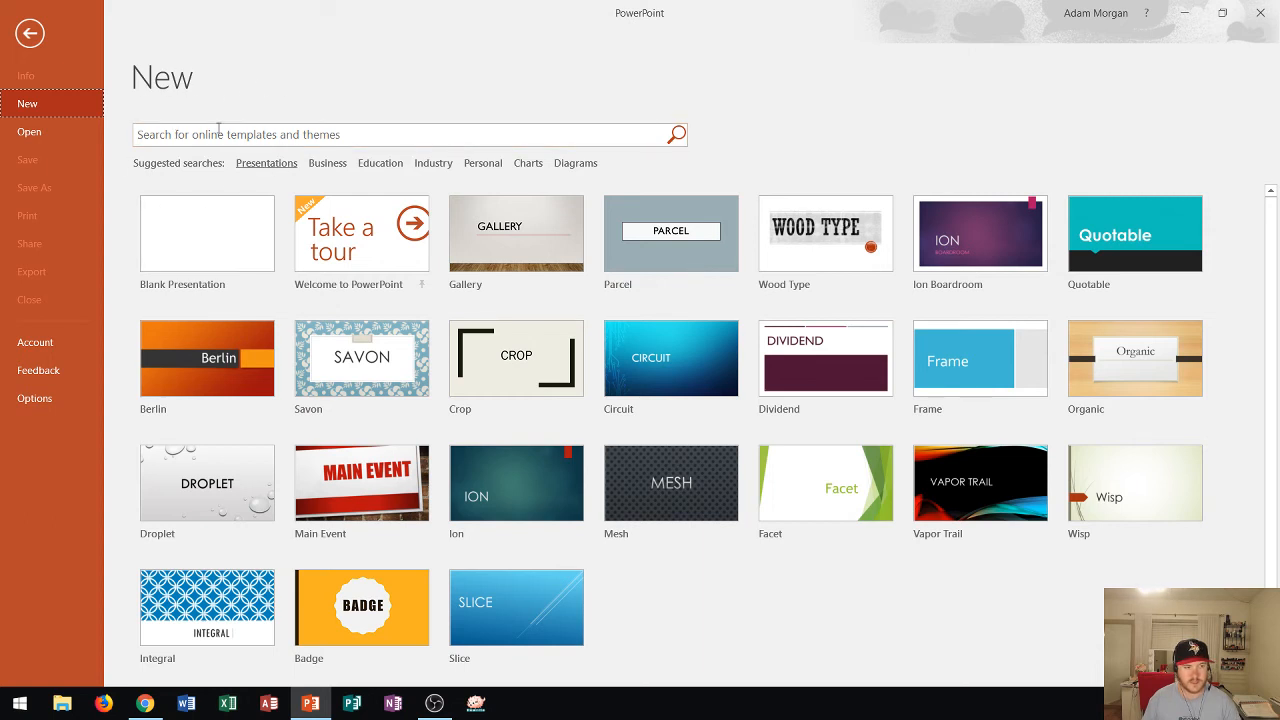
mouse_move(328, 164)
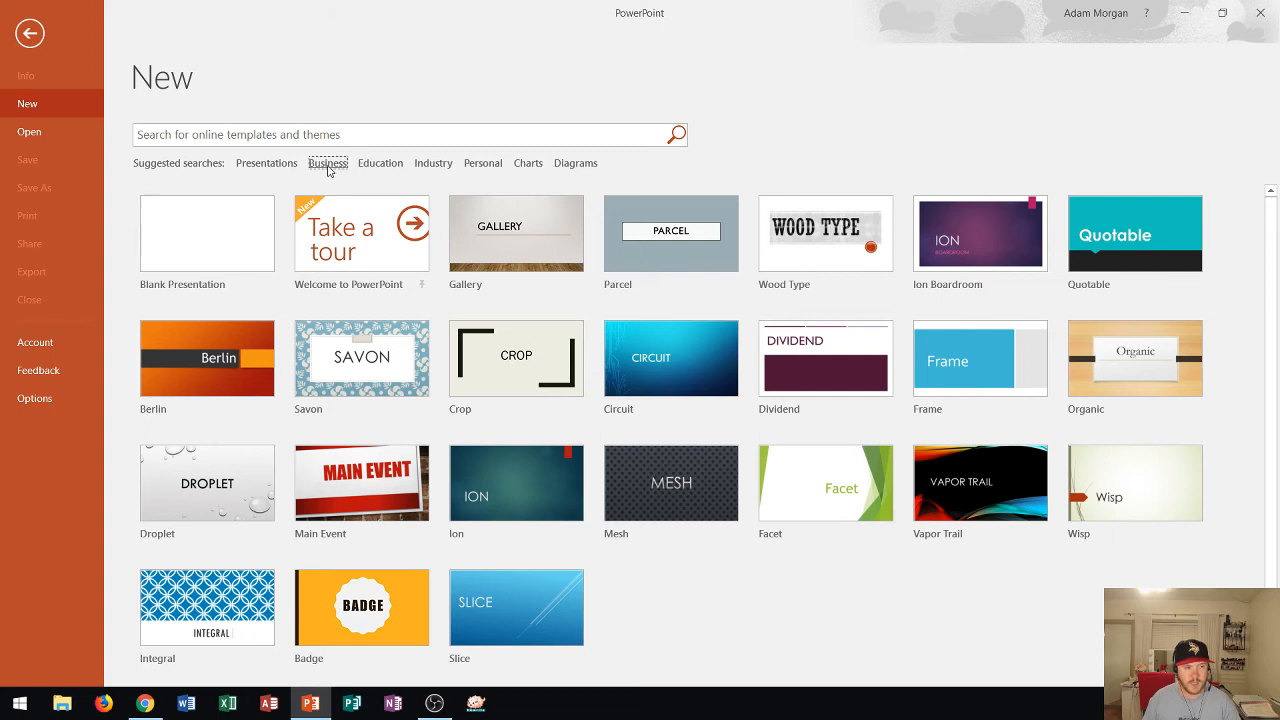
Search Business templates and preview the Business wireframe building widescreen template
left_click(328, 164)
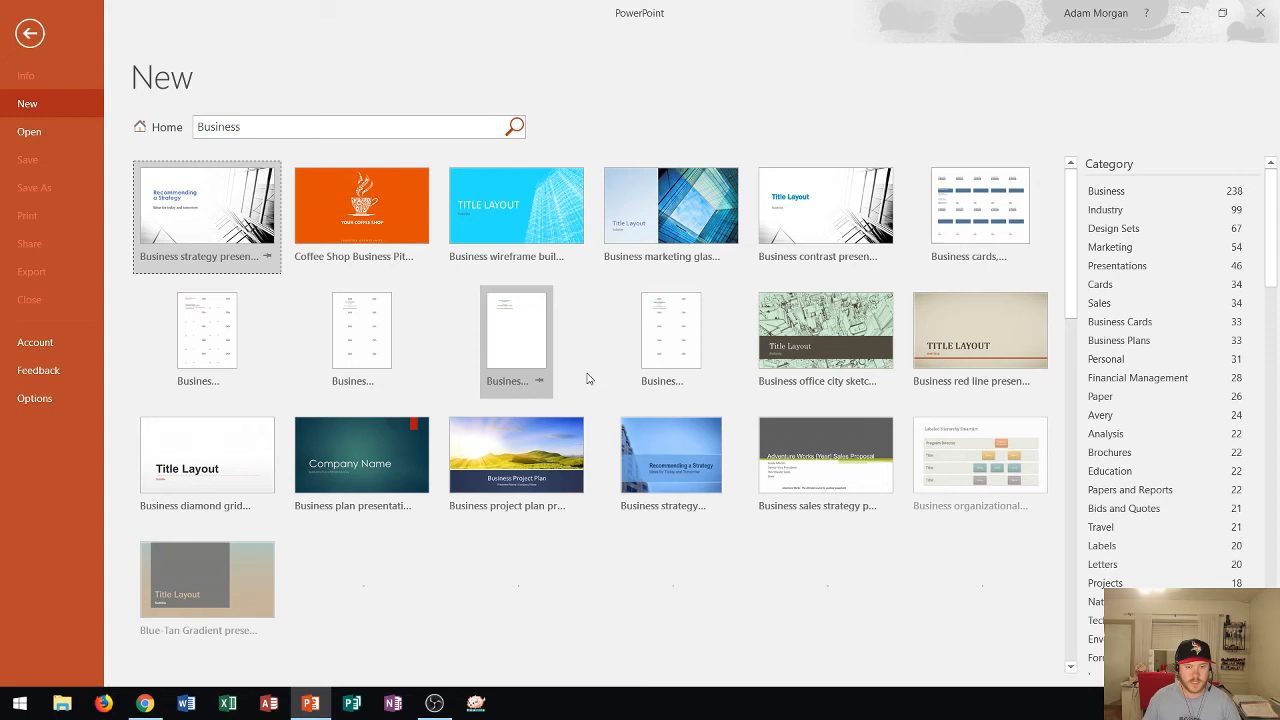
scroll("down", 3)
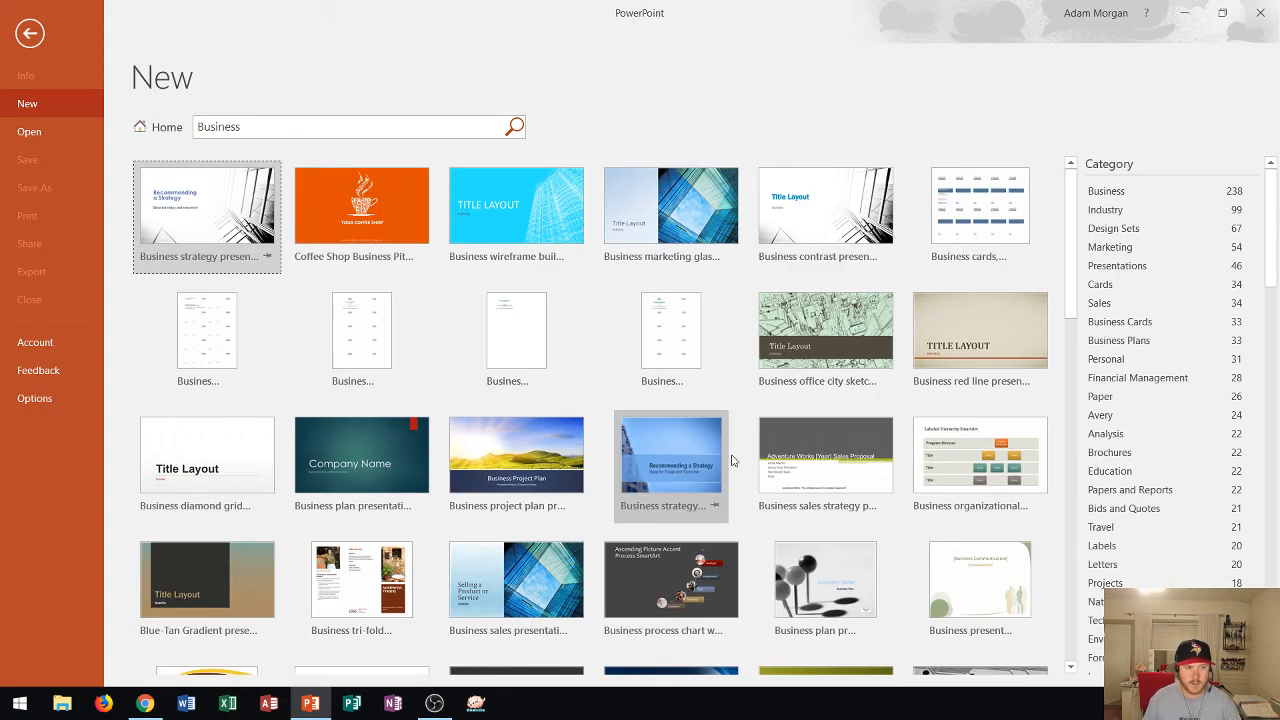
mouse_move(946, 344)
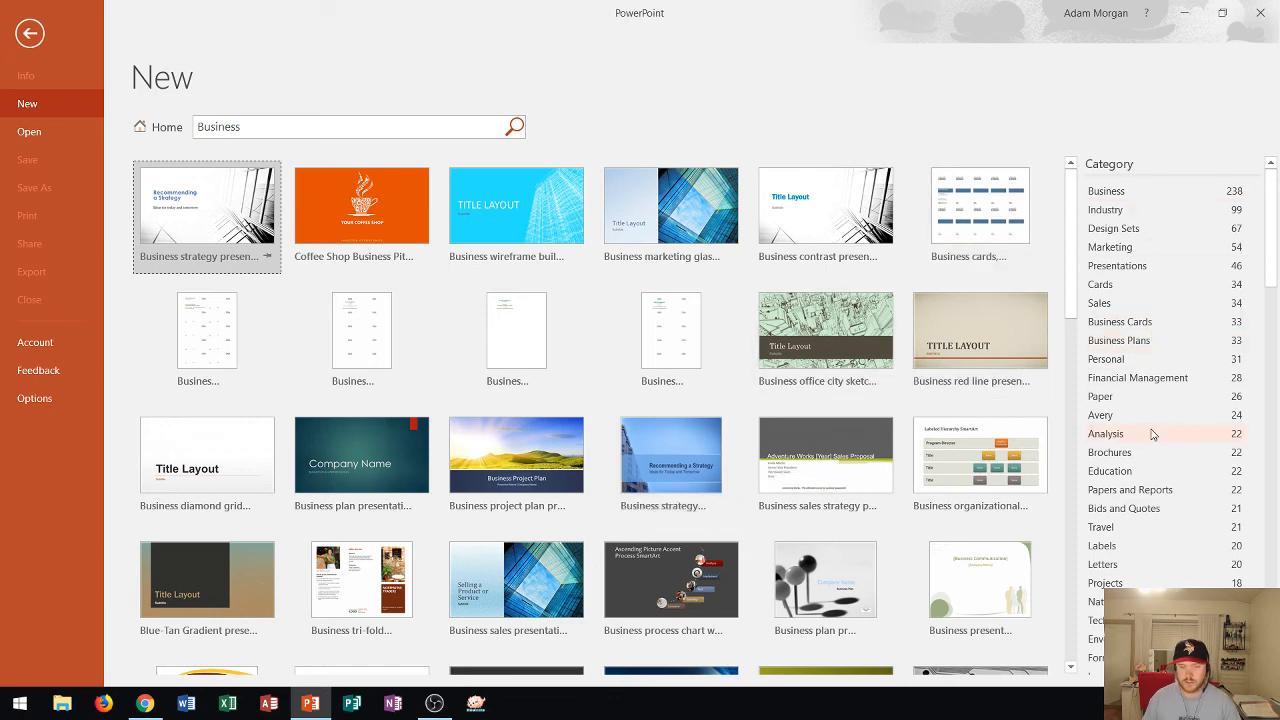
mouse_move(516, 204)
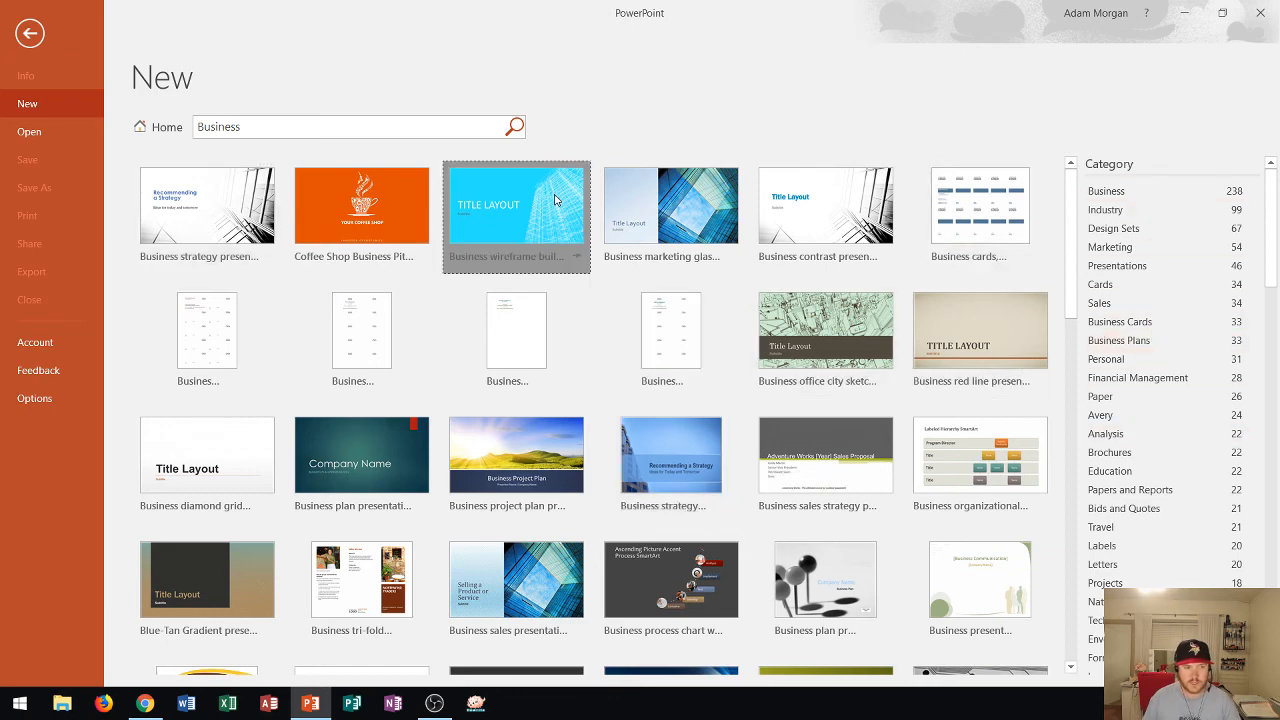
left_click(516, 204)
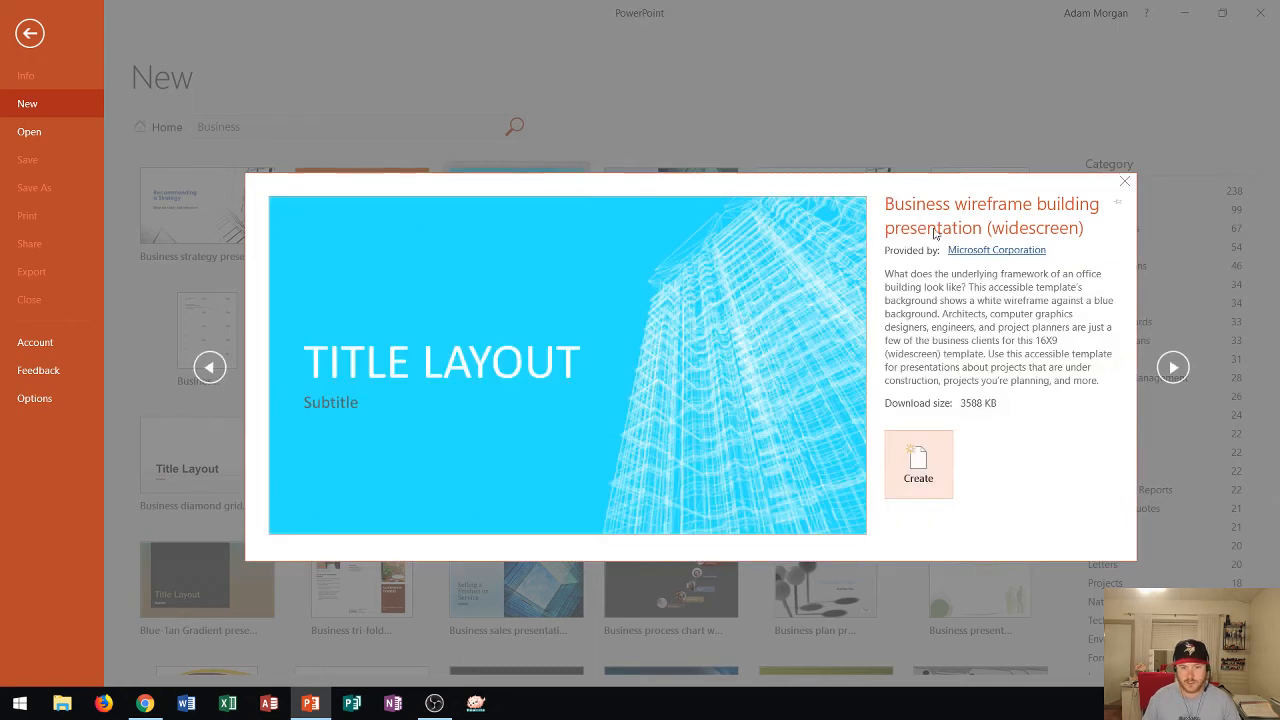